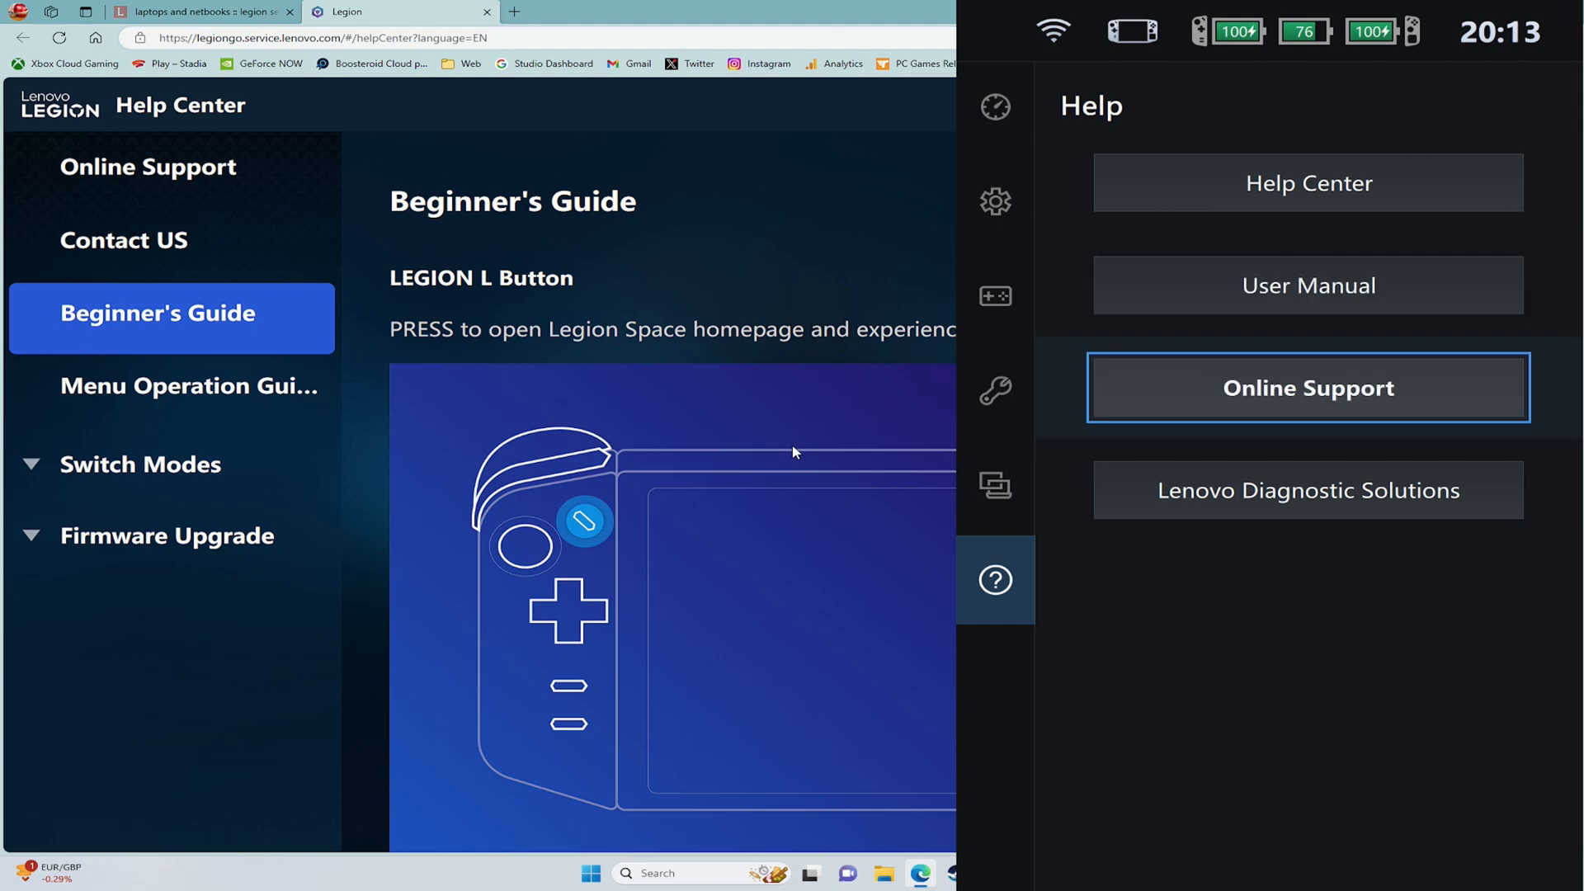
Step: Reach Lenovo Online Support and let Detect Product identify the Legion Go 8APU1 - Type 83E1
click(1308, 387)
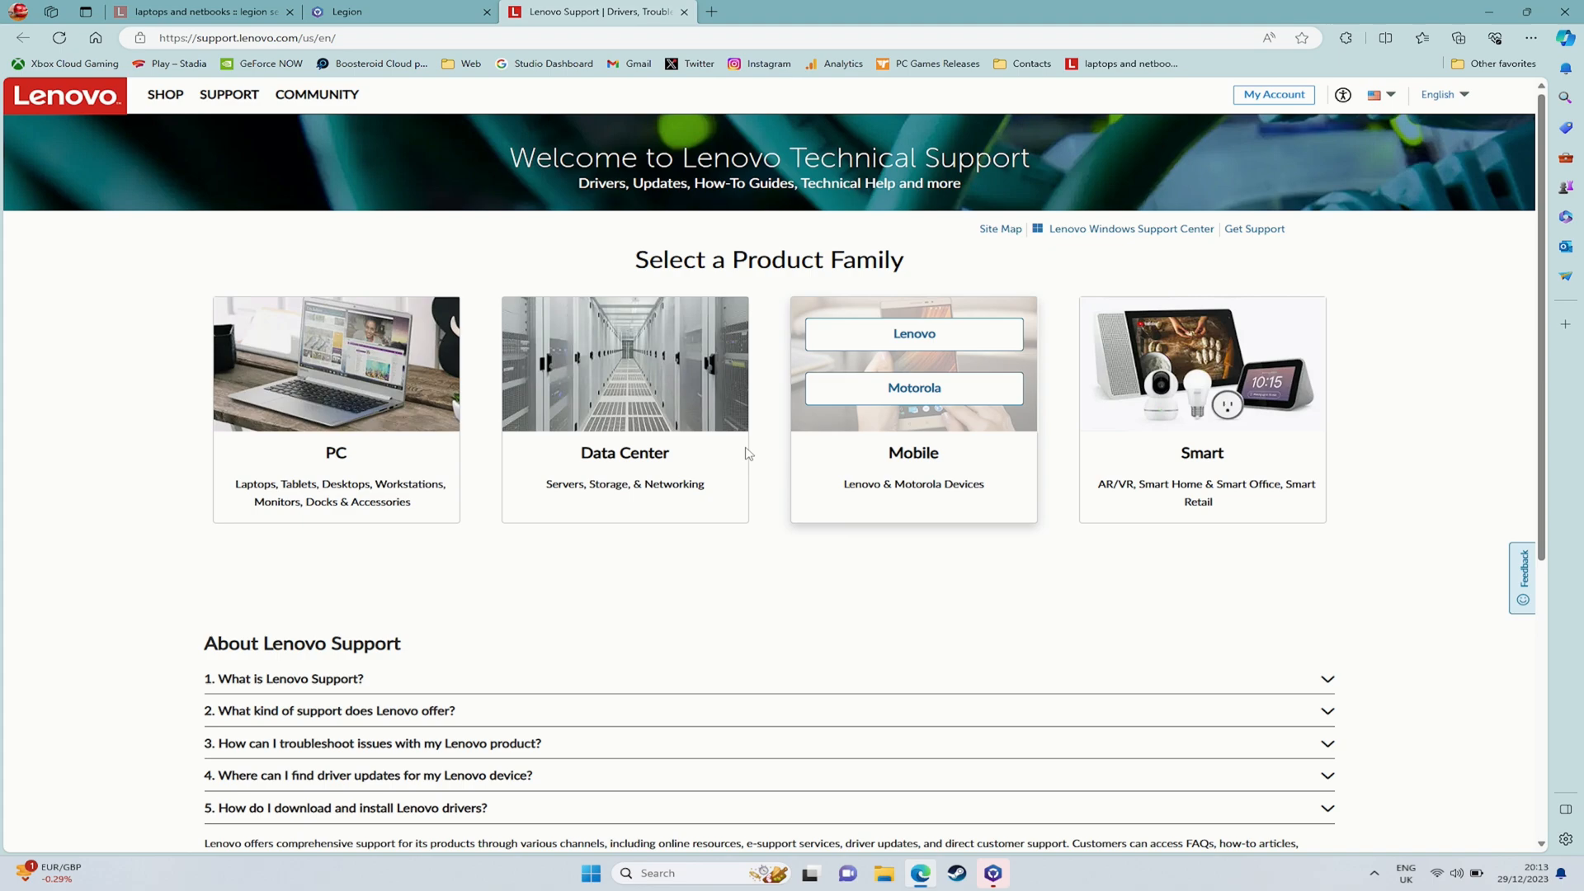
mouse_move(302, 408)
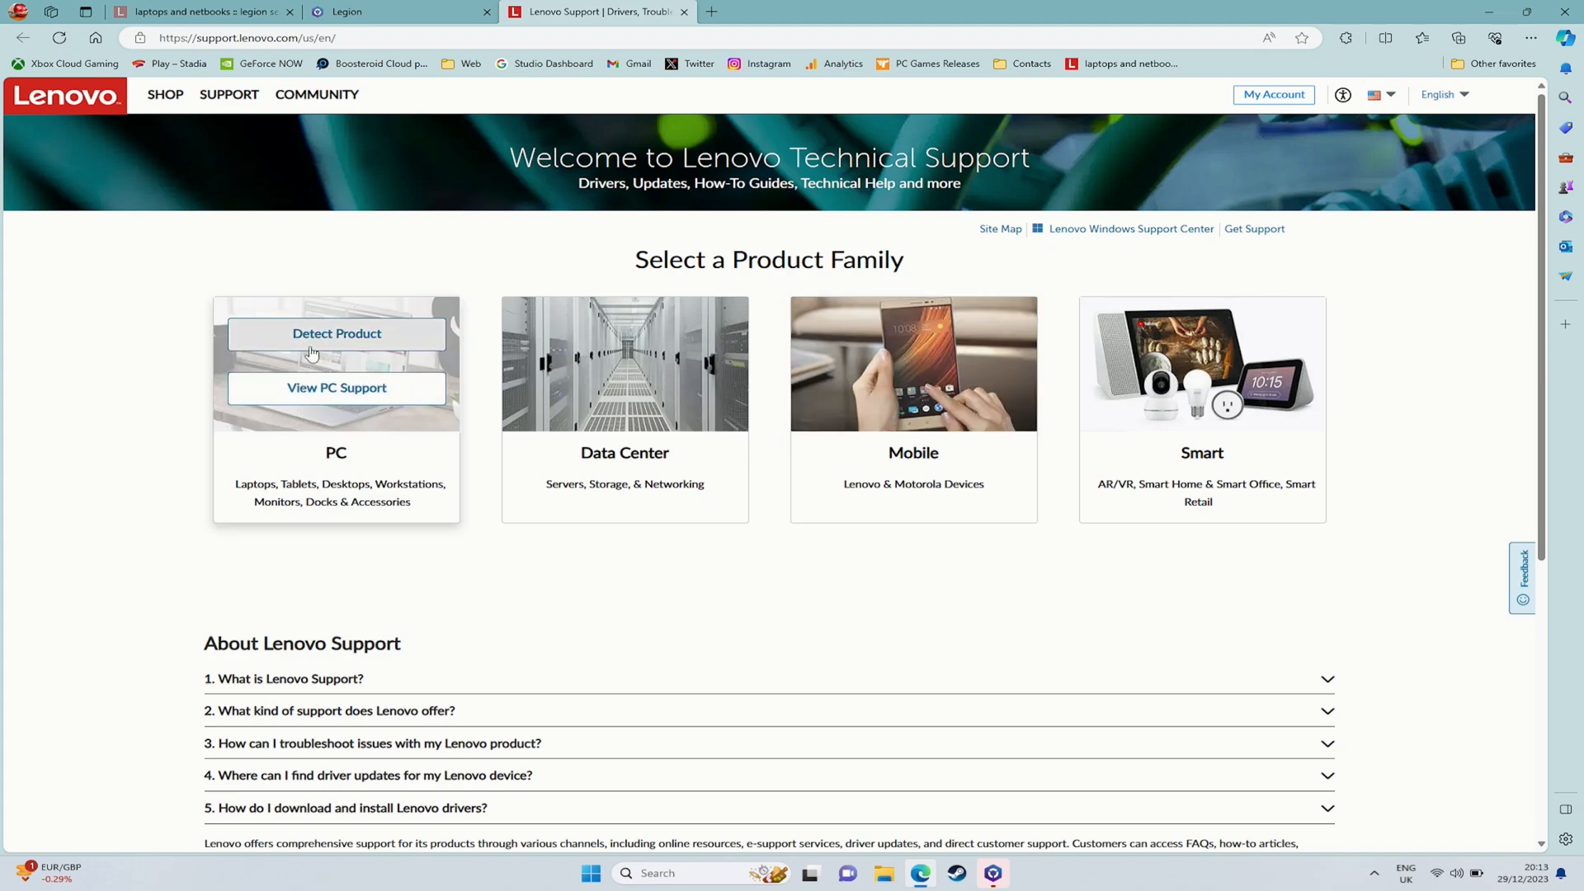
click(337, 334)
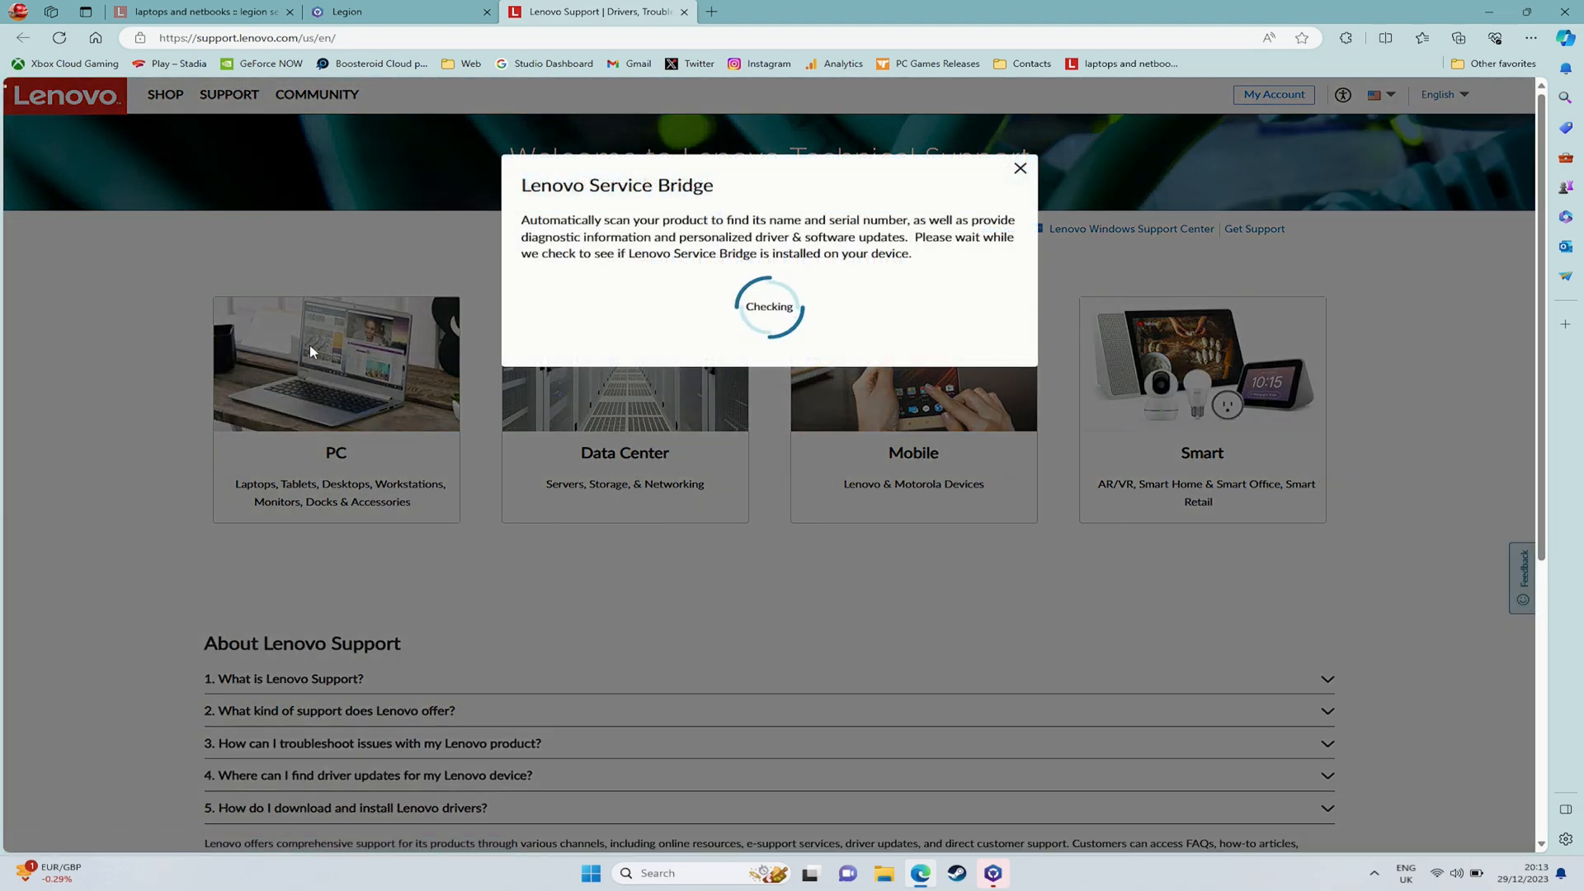
click(1020, 168)
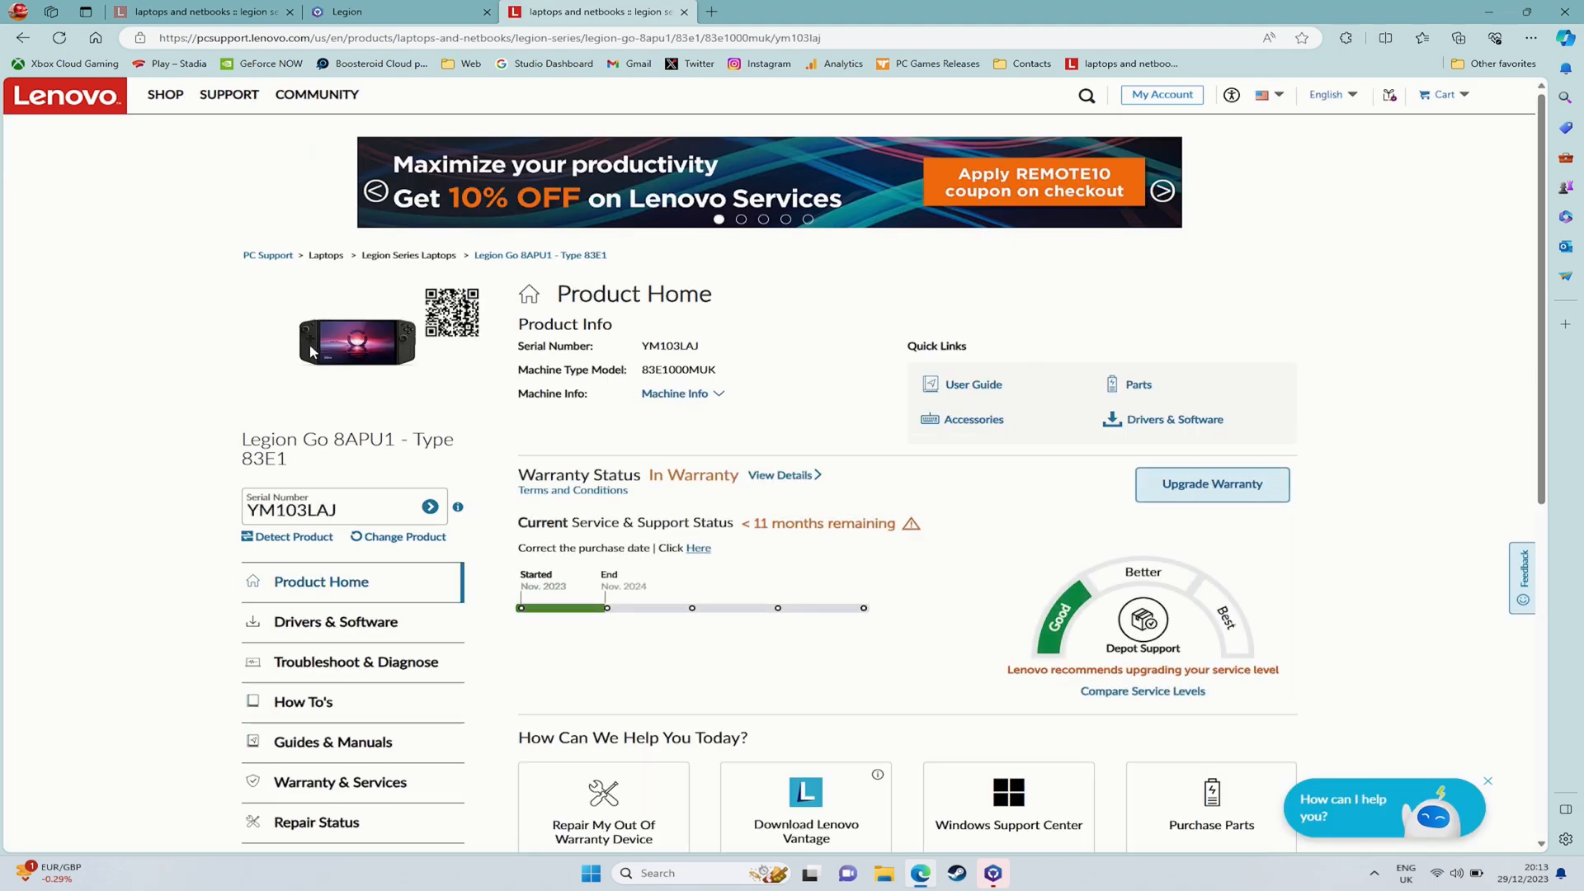
Step: Show the Legion Go's manual driver list filtered to the Graphics Processing Units category
click(336, 622)
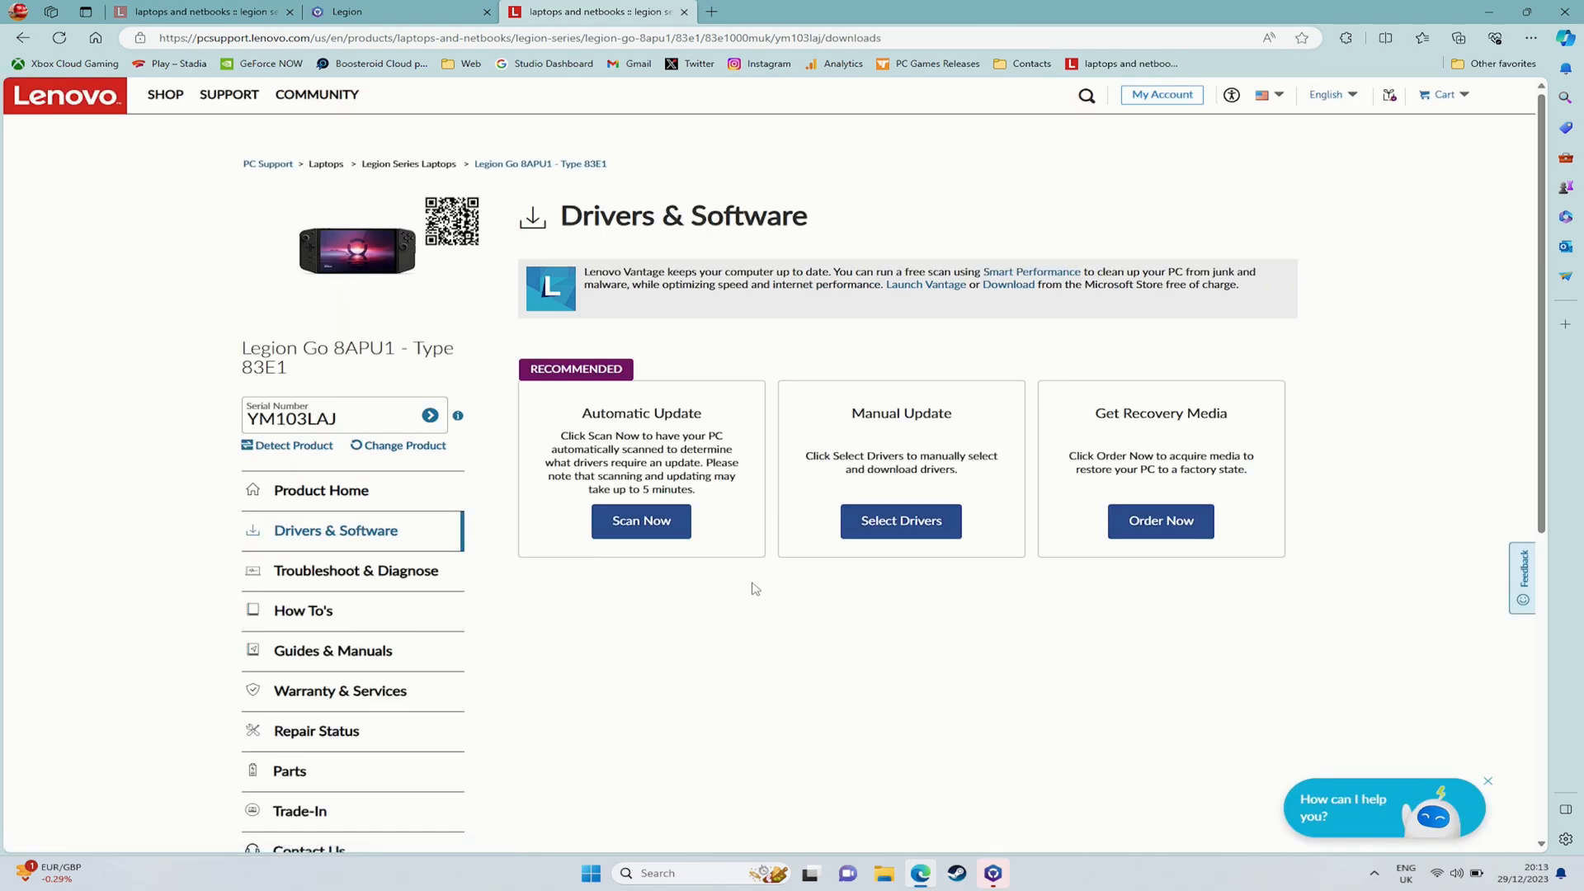
click(901, 521)
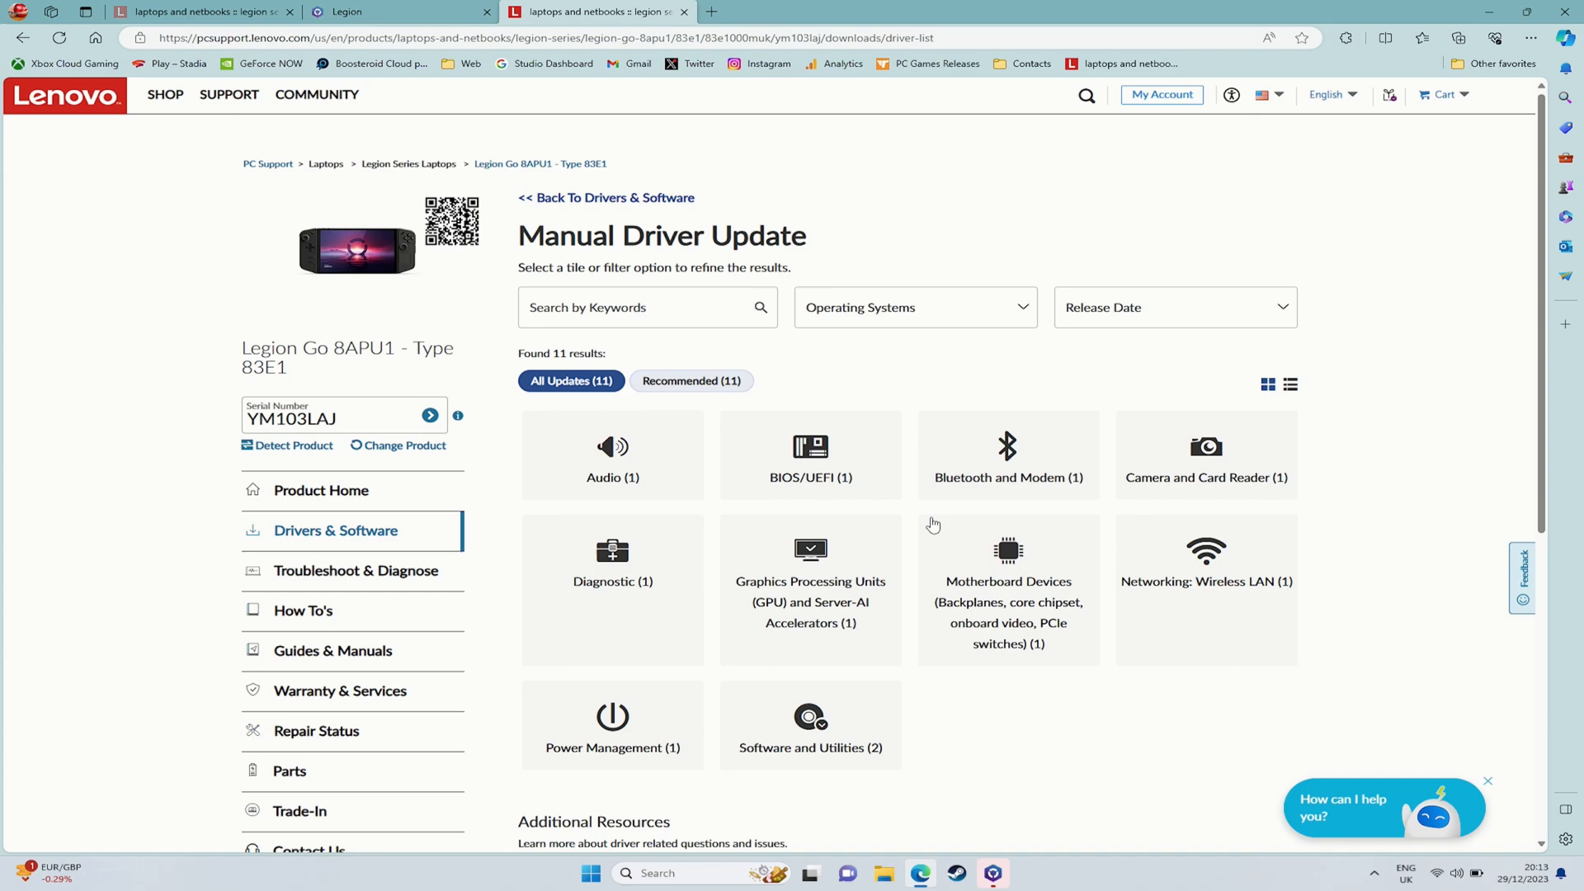
click(810, 600)
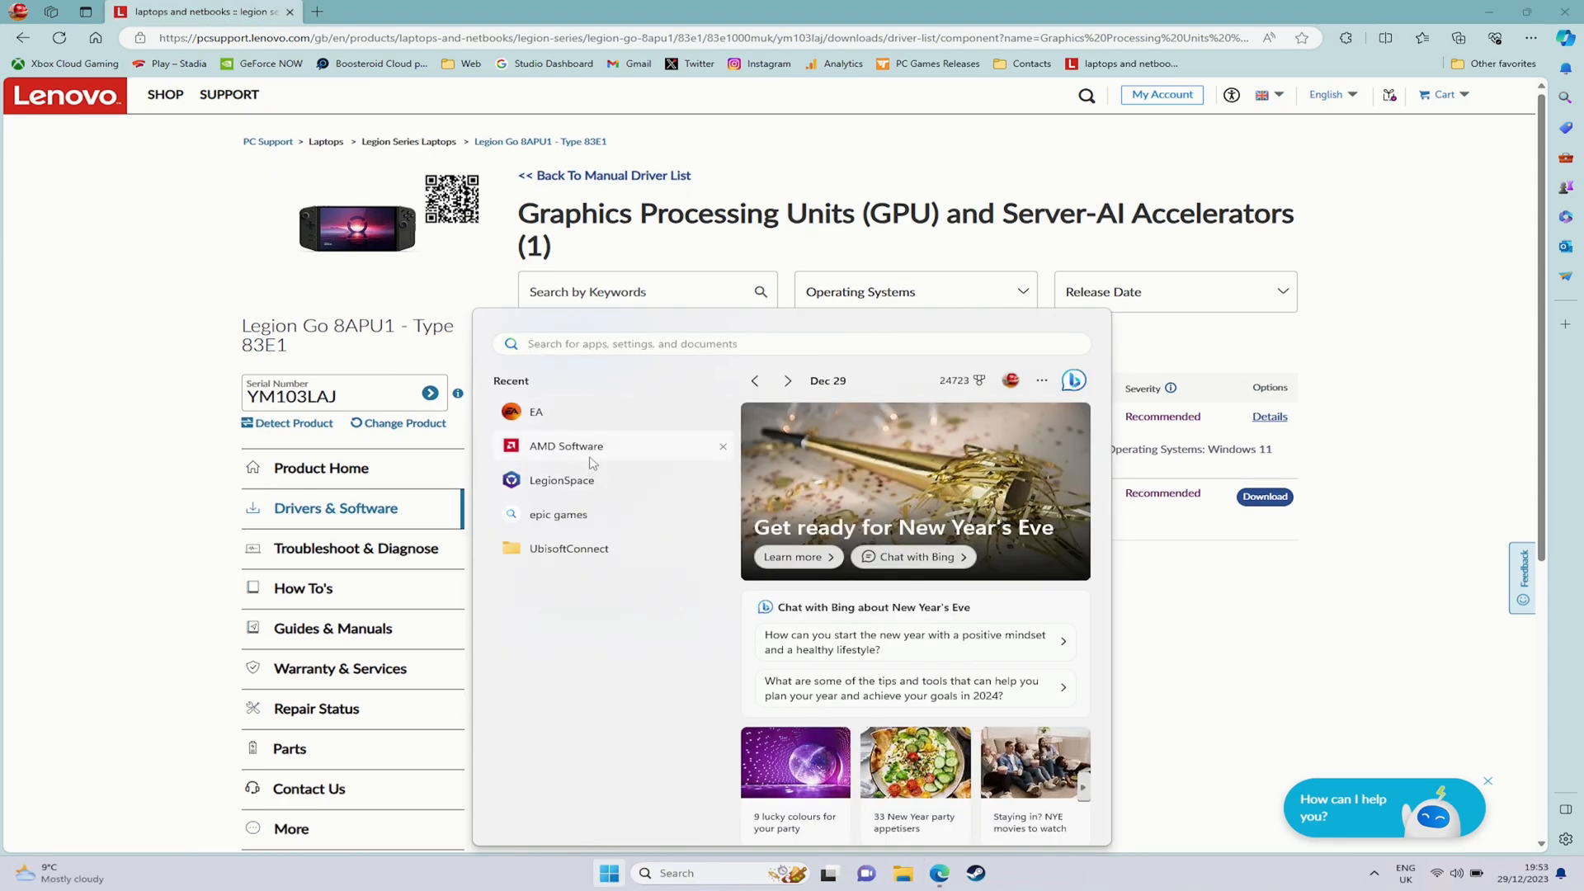
Step: Enable Integer Scaling in the Adrenalin Gaming > Display settings and confirm it
click(564, 445)
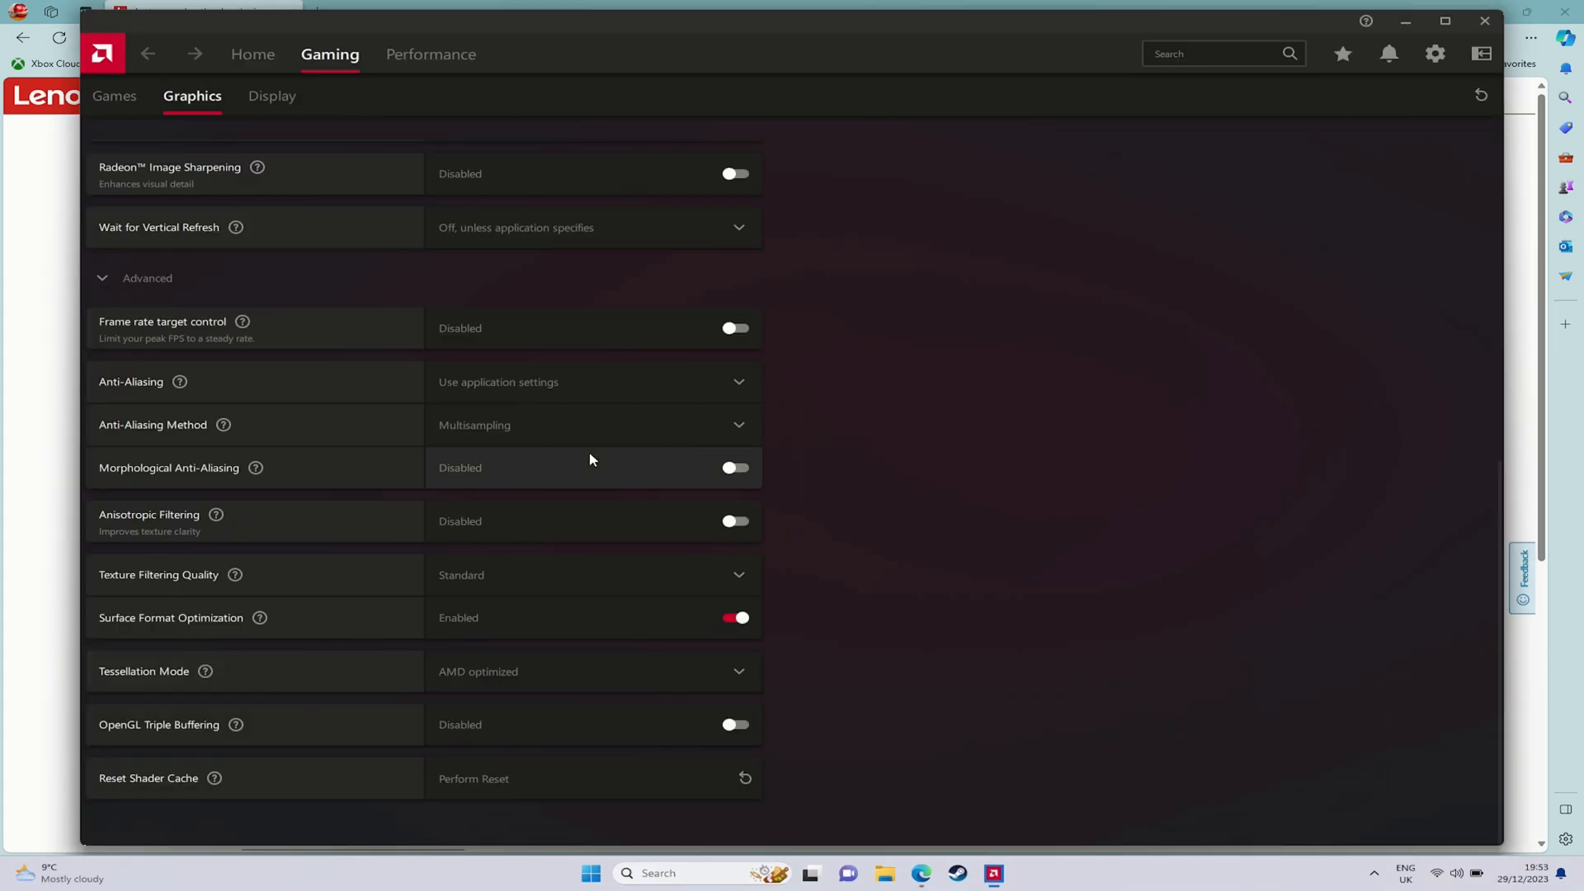
mouse_move(287, 107)
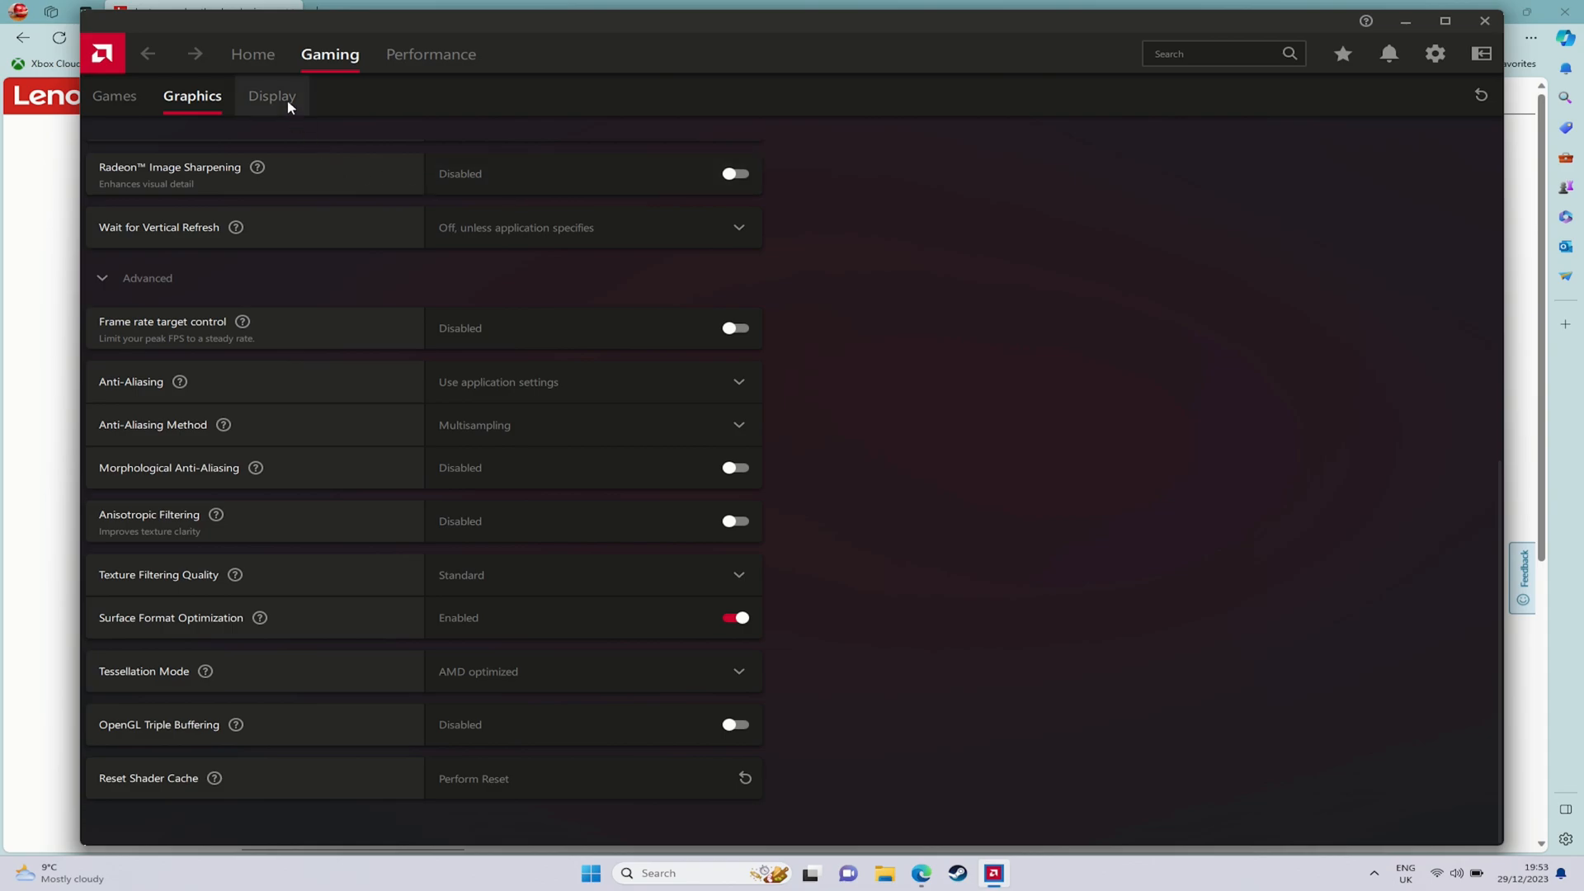
click(271, 96)
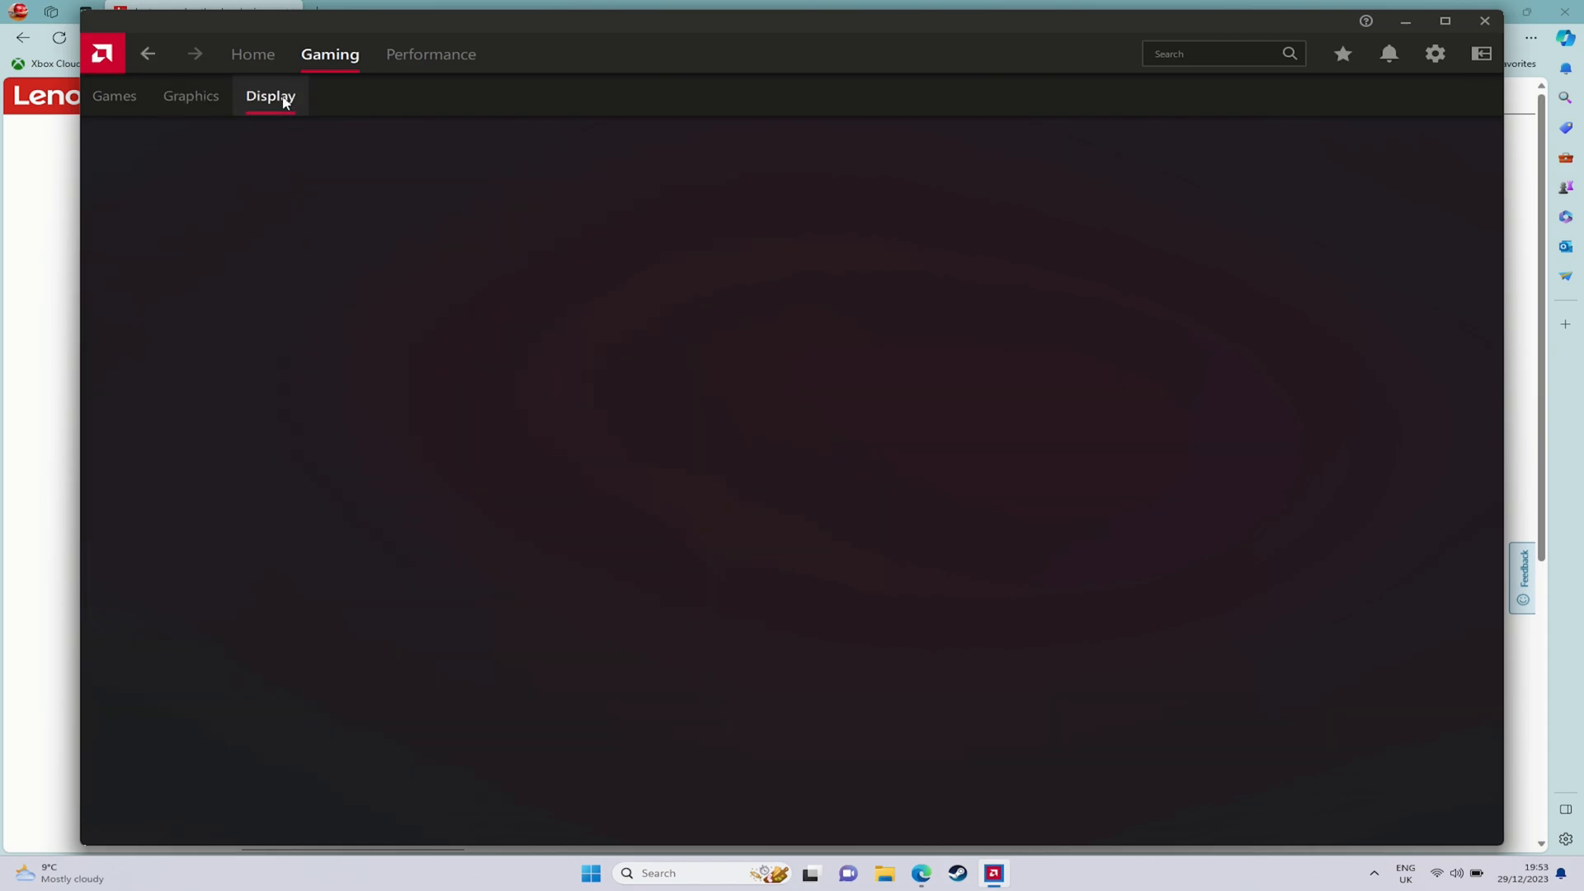
click(271, 95)
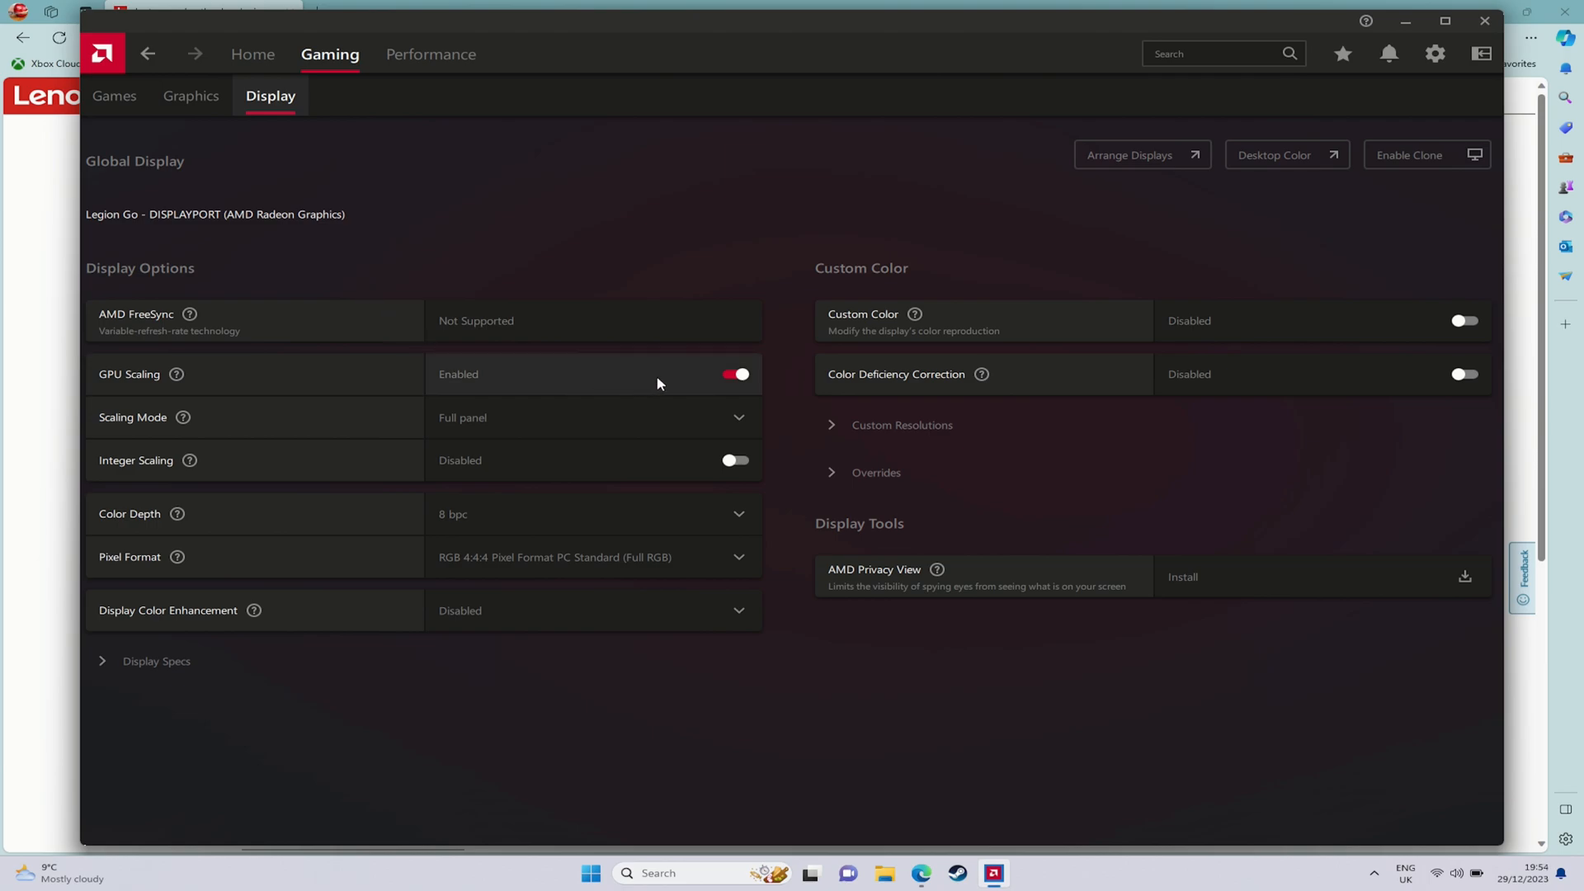
mouse_move(746, 490)
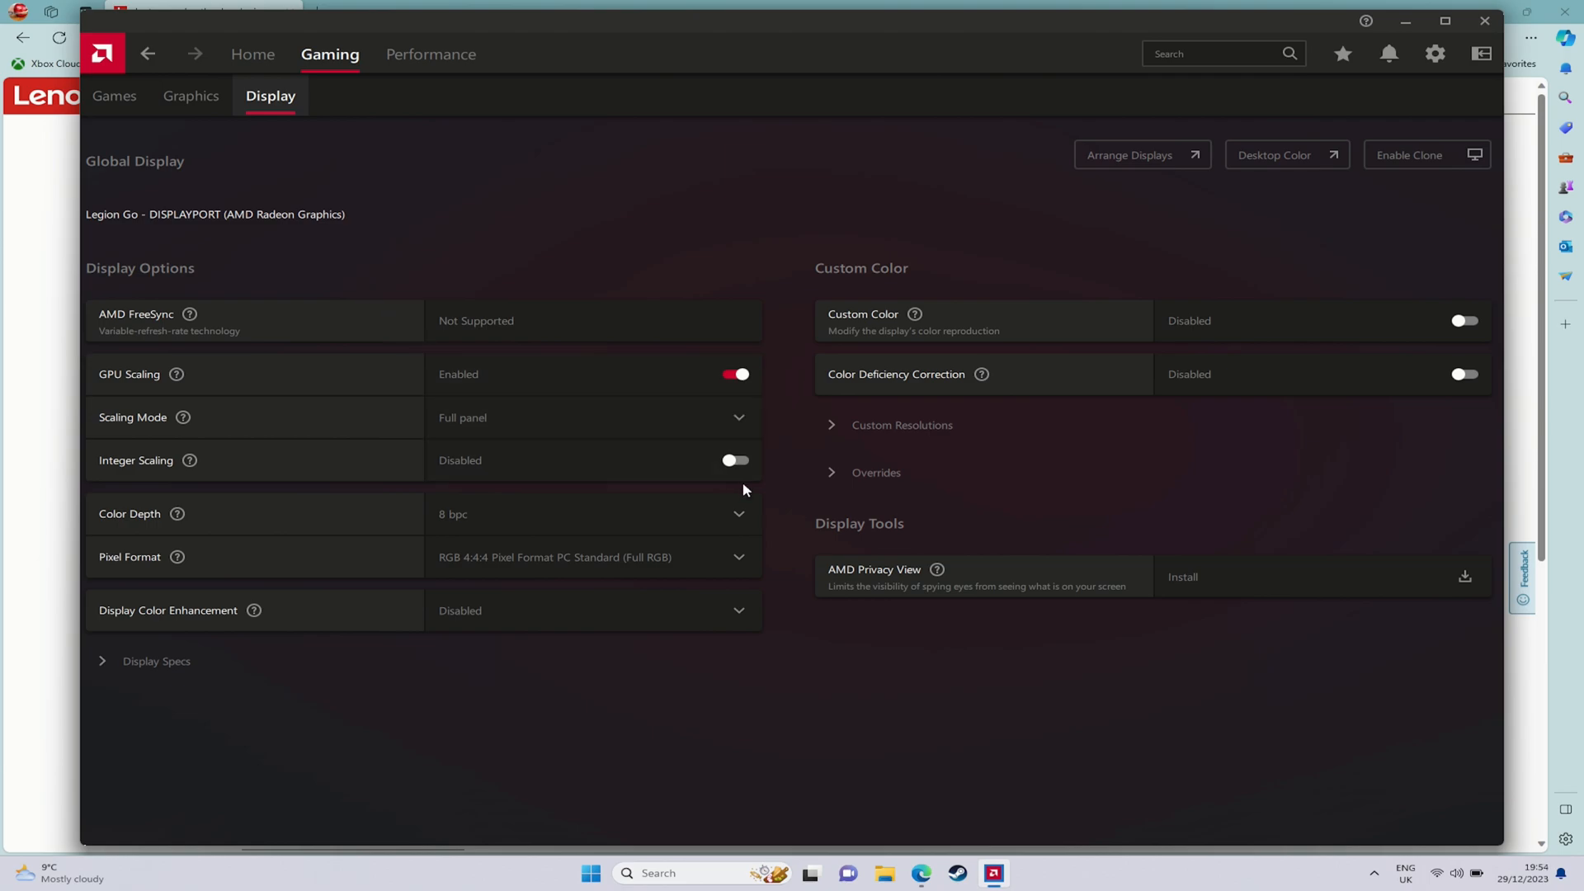
click(736, 460)
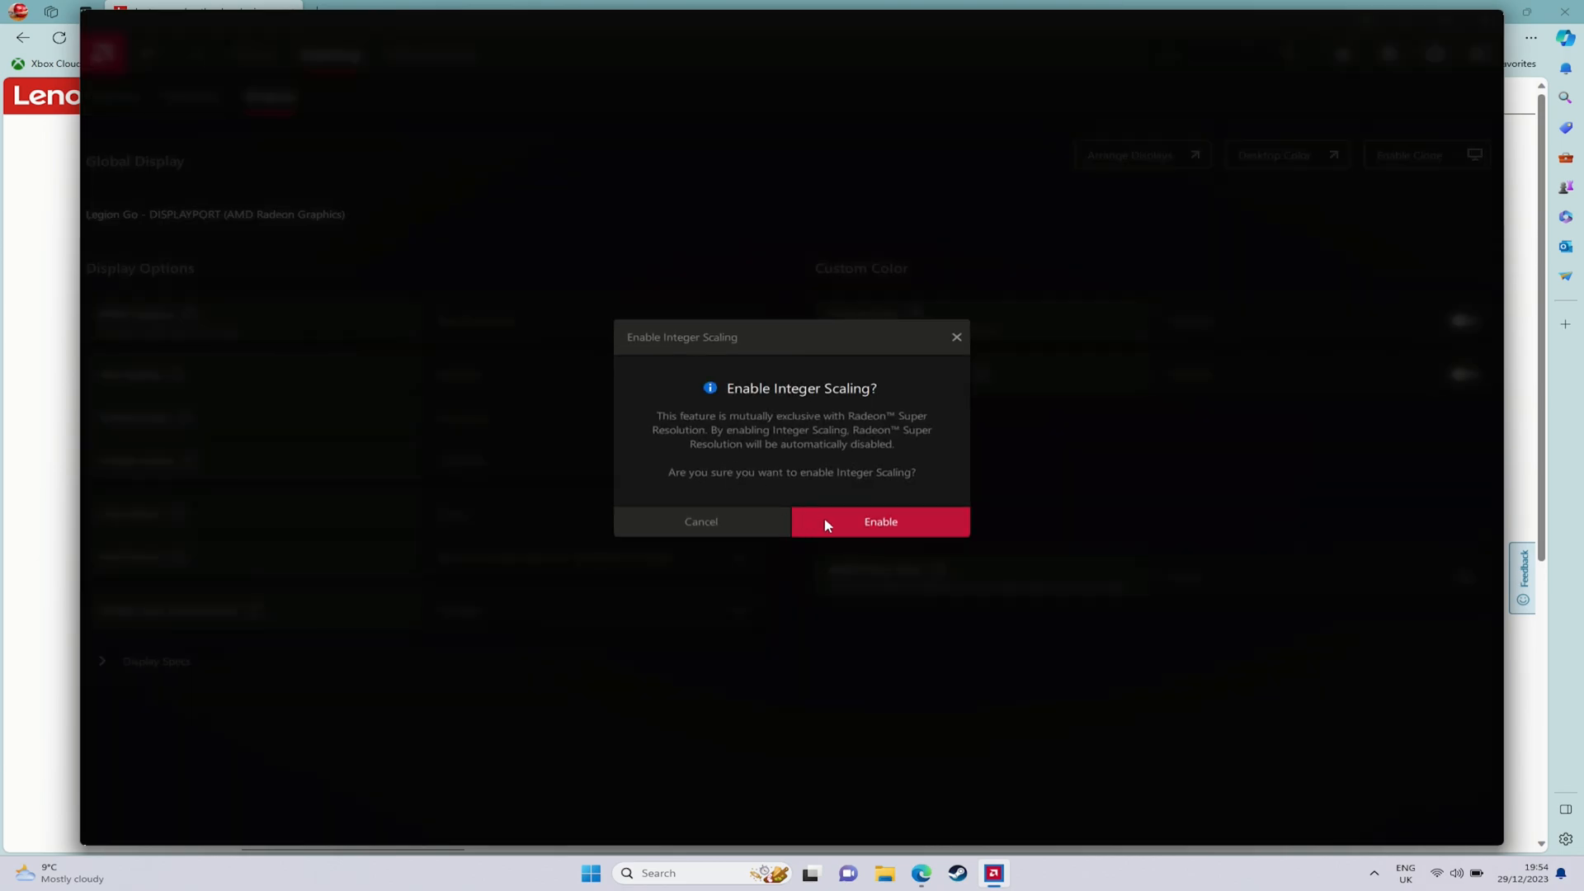
click(881, 521)
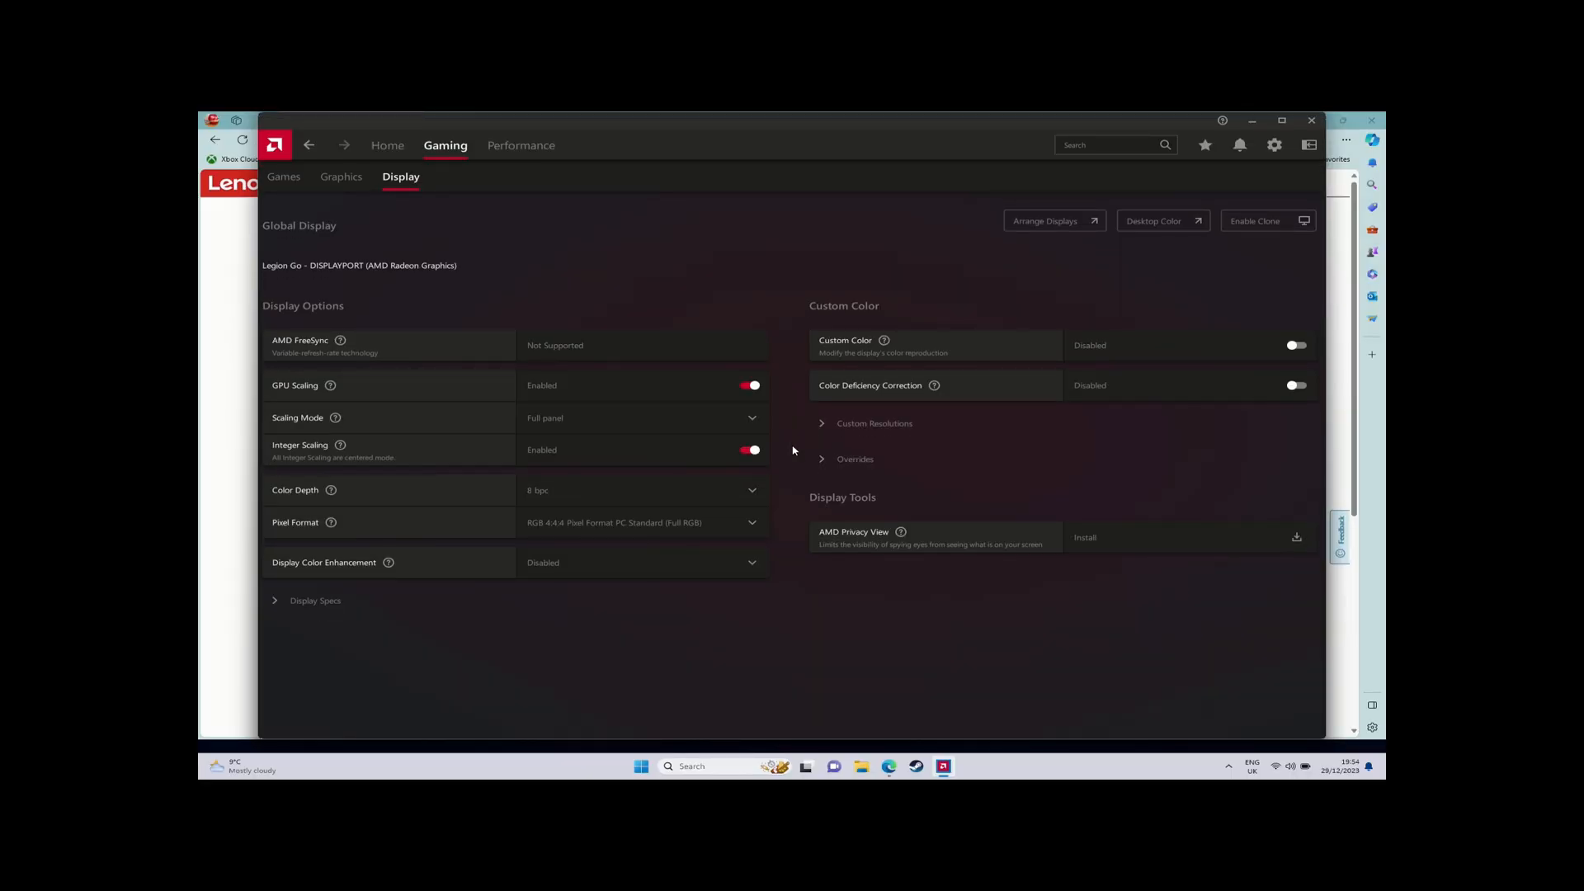
mouse_move(544, 340)
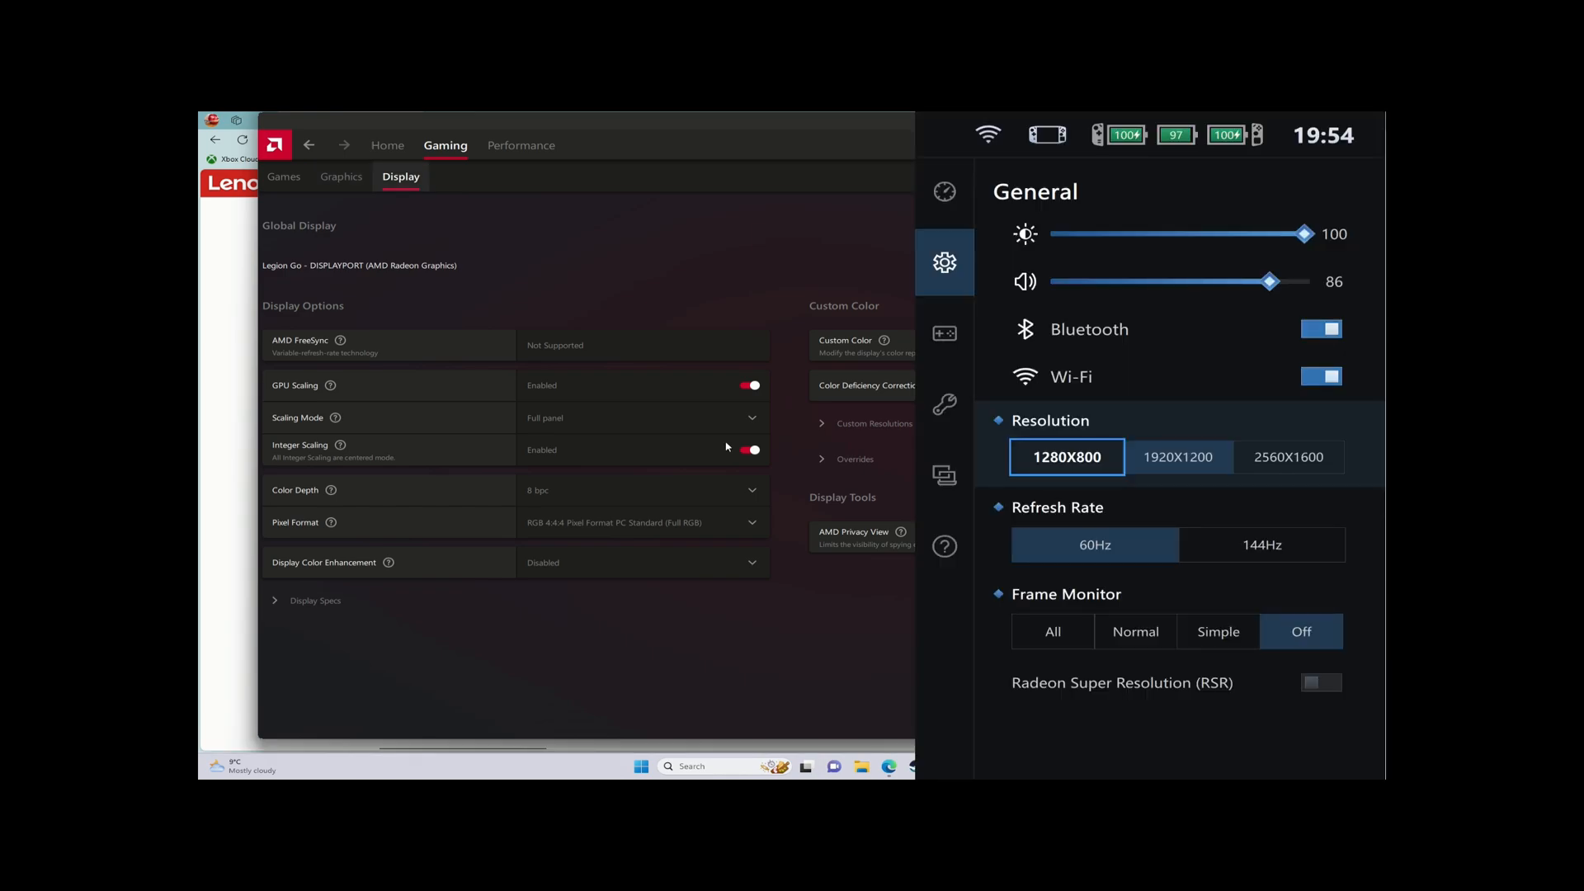
Step: Switch the screen resolution to 2560x1600 in Legion Space quick settings and return to Display
click(1178, 455)
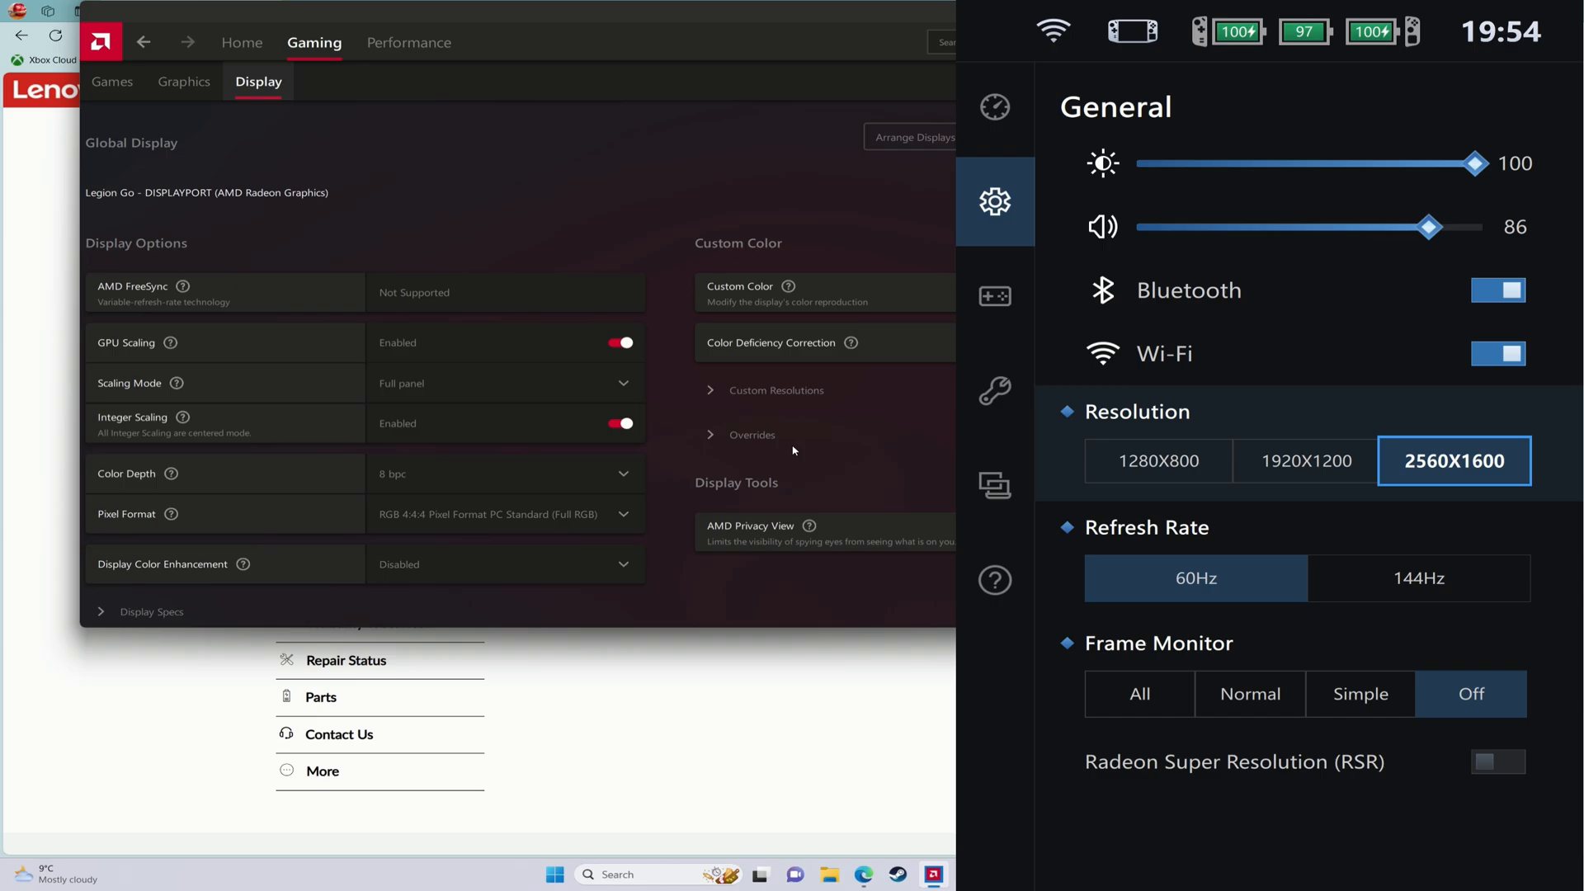
click(1303, 460)
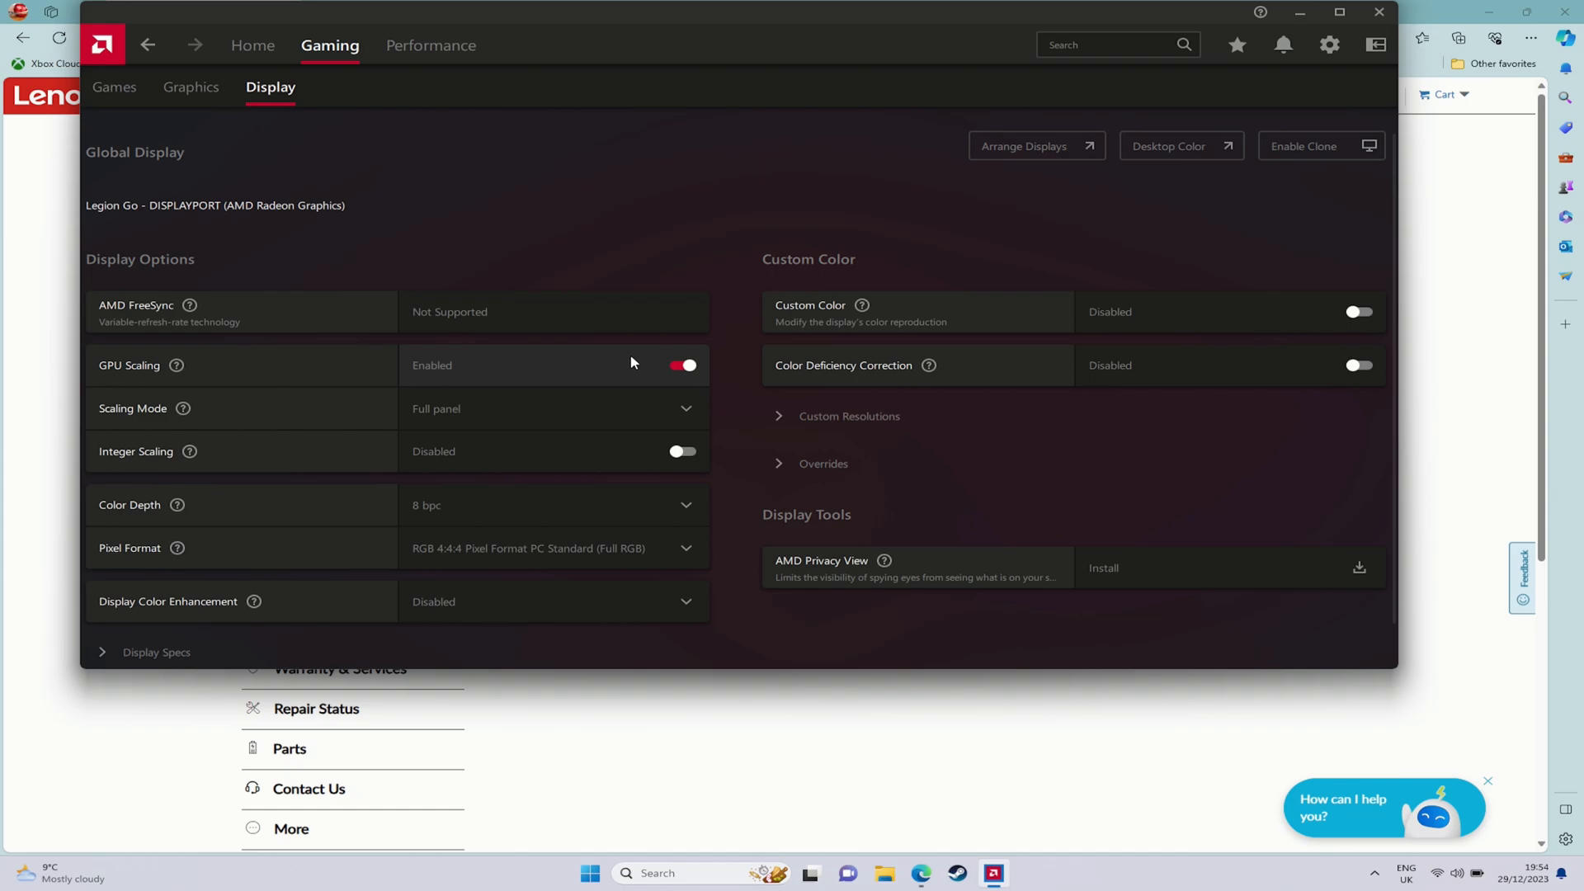
Step: Re-enable Integer Scaling, then move to the global Graphics settings
click(683, 364)
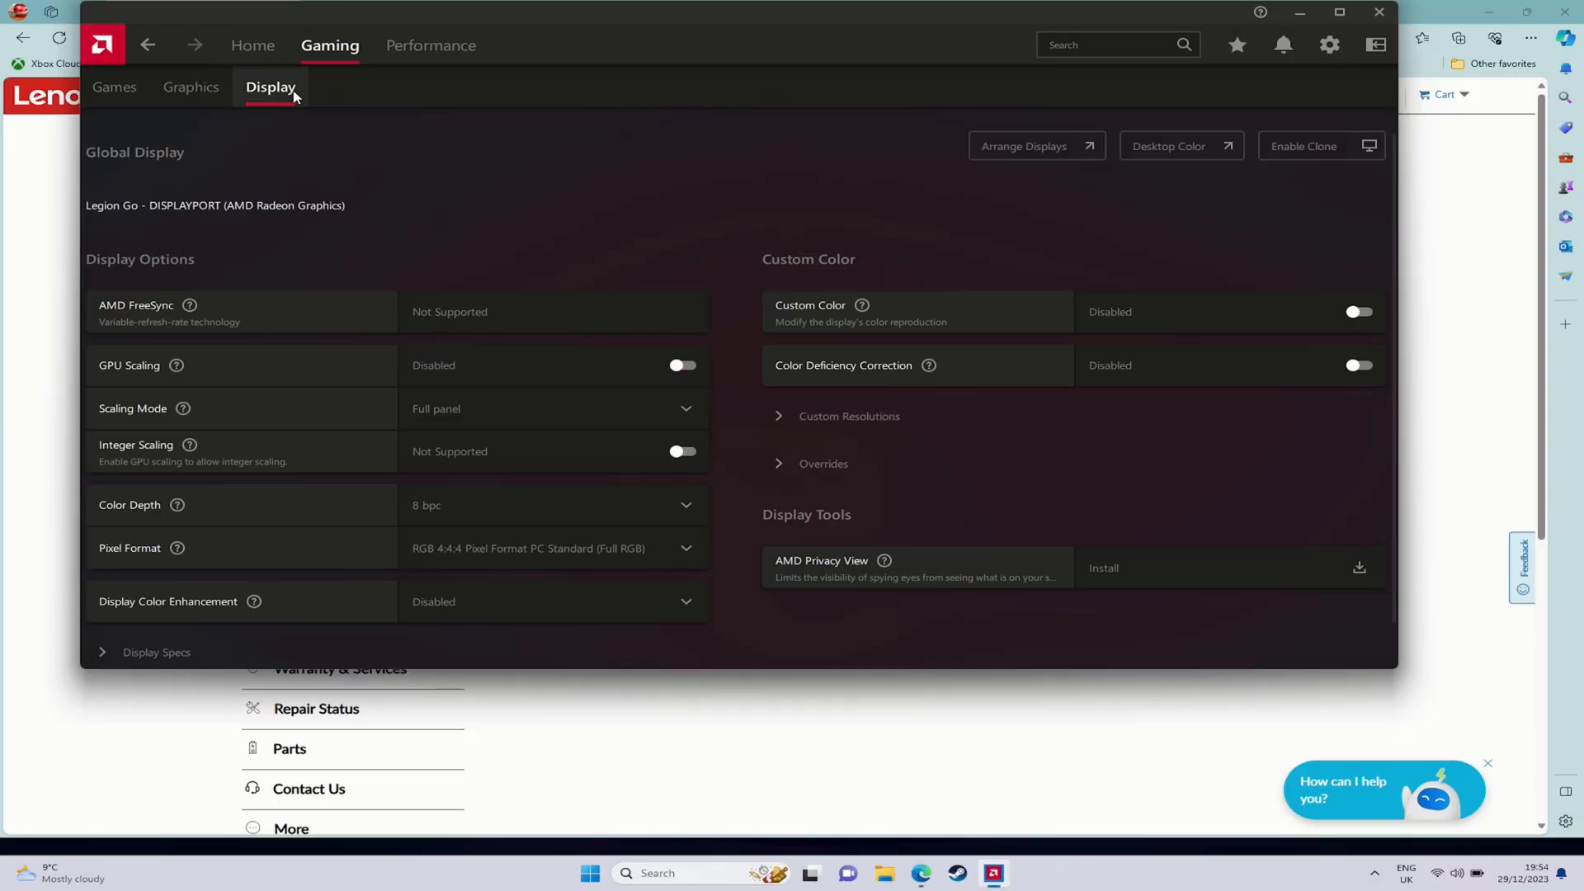
click(192, 86)
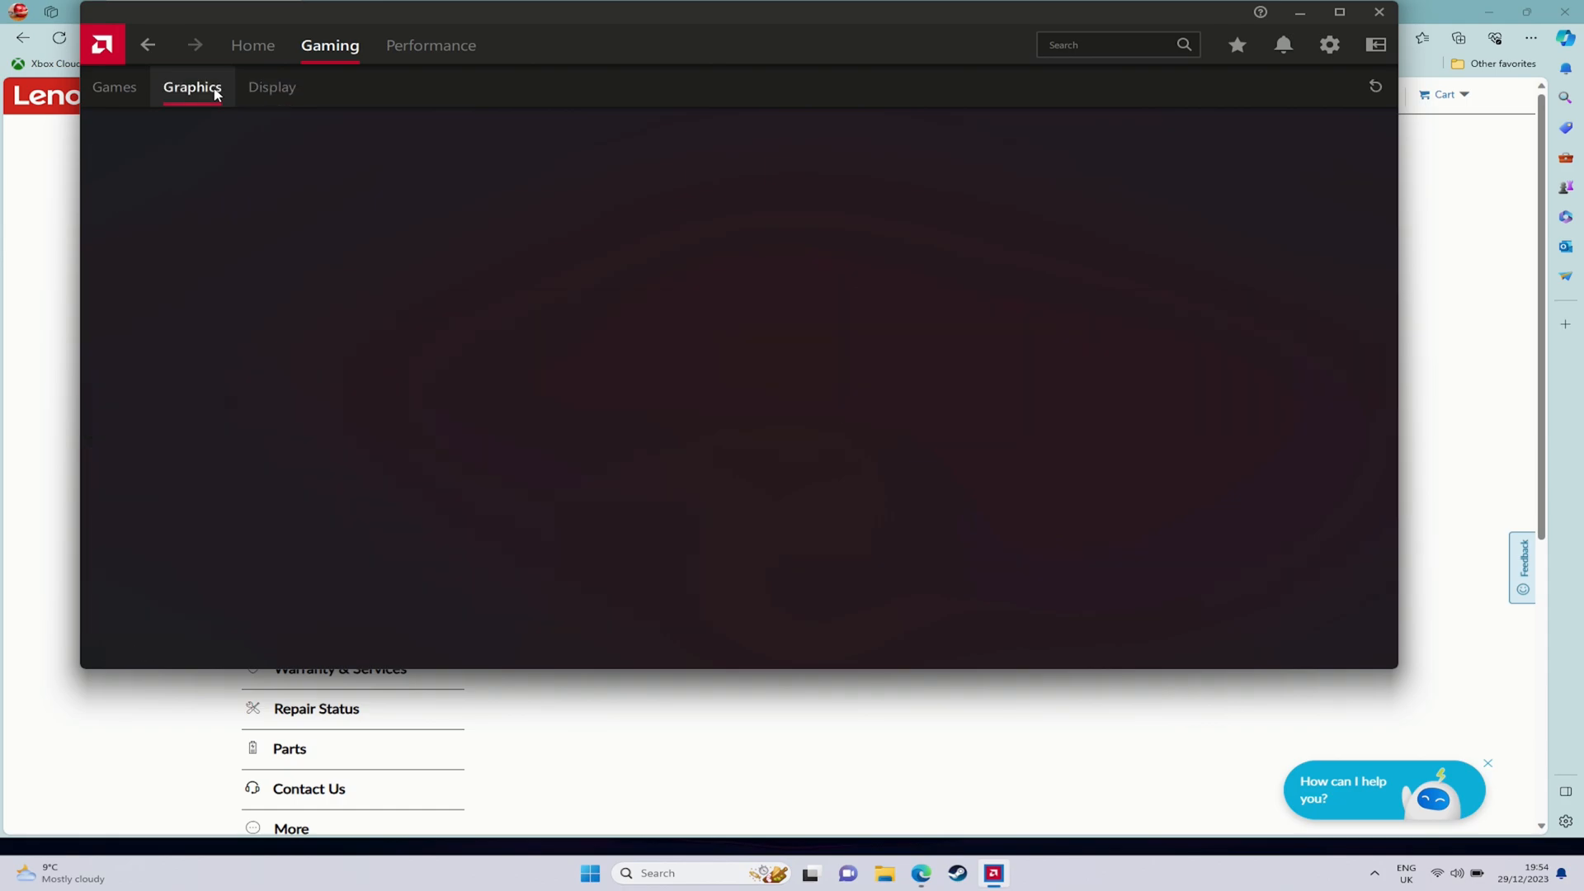
click(192, 86)
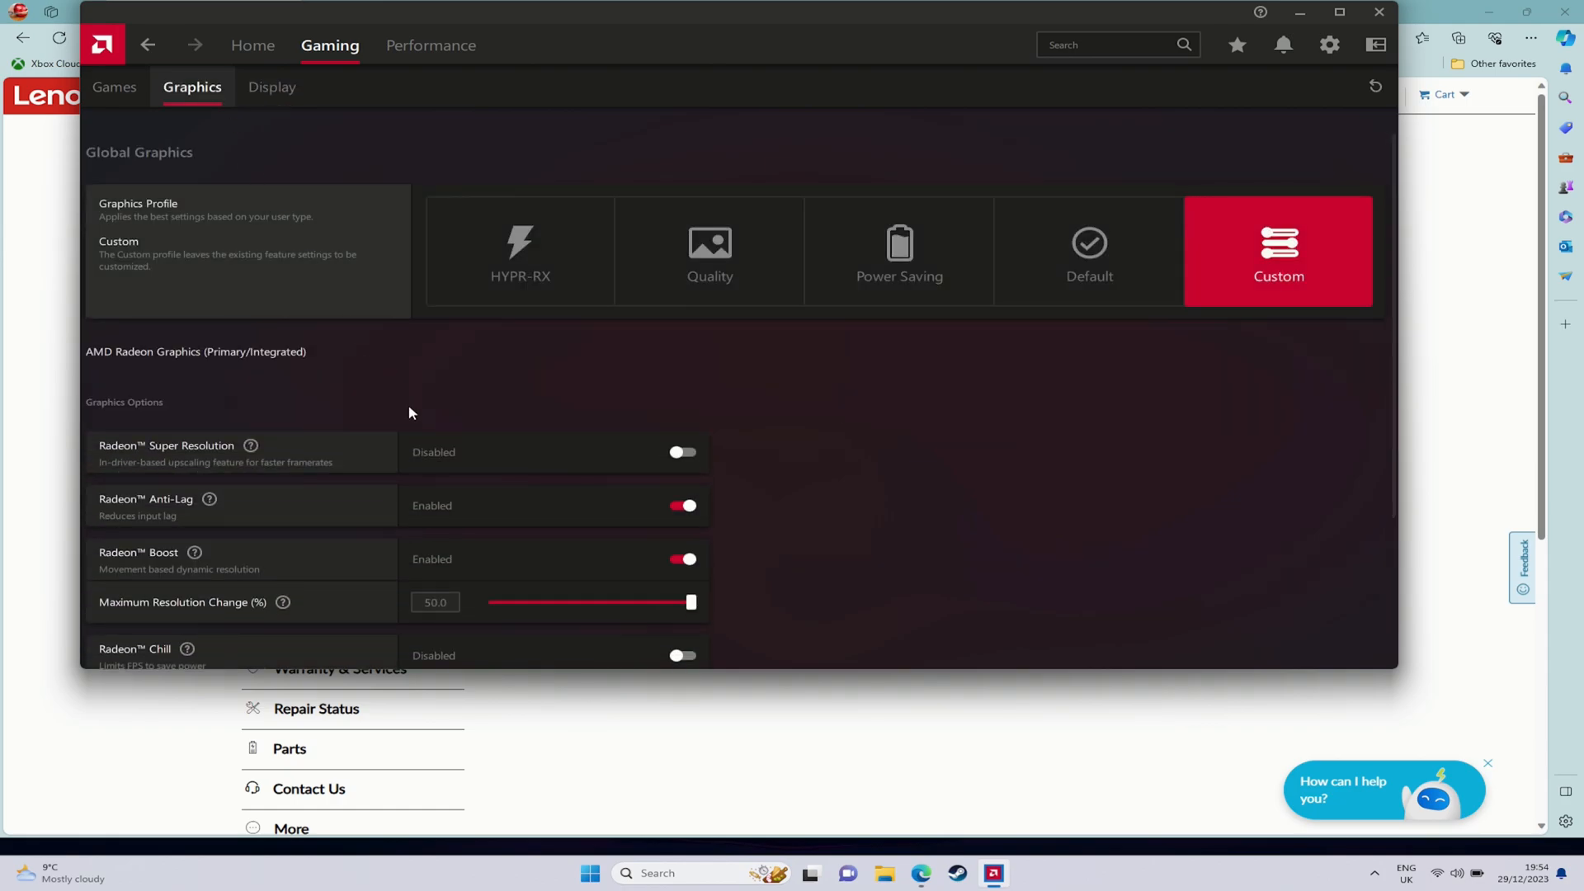
mouse_move(924, 517)
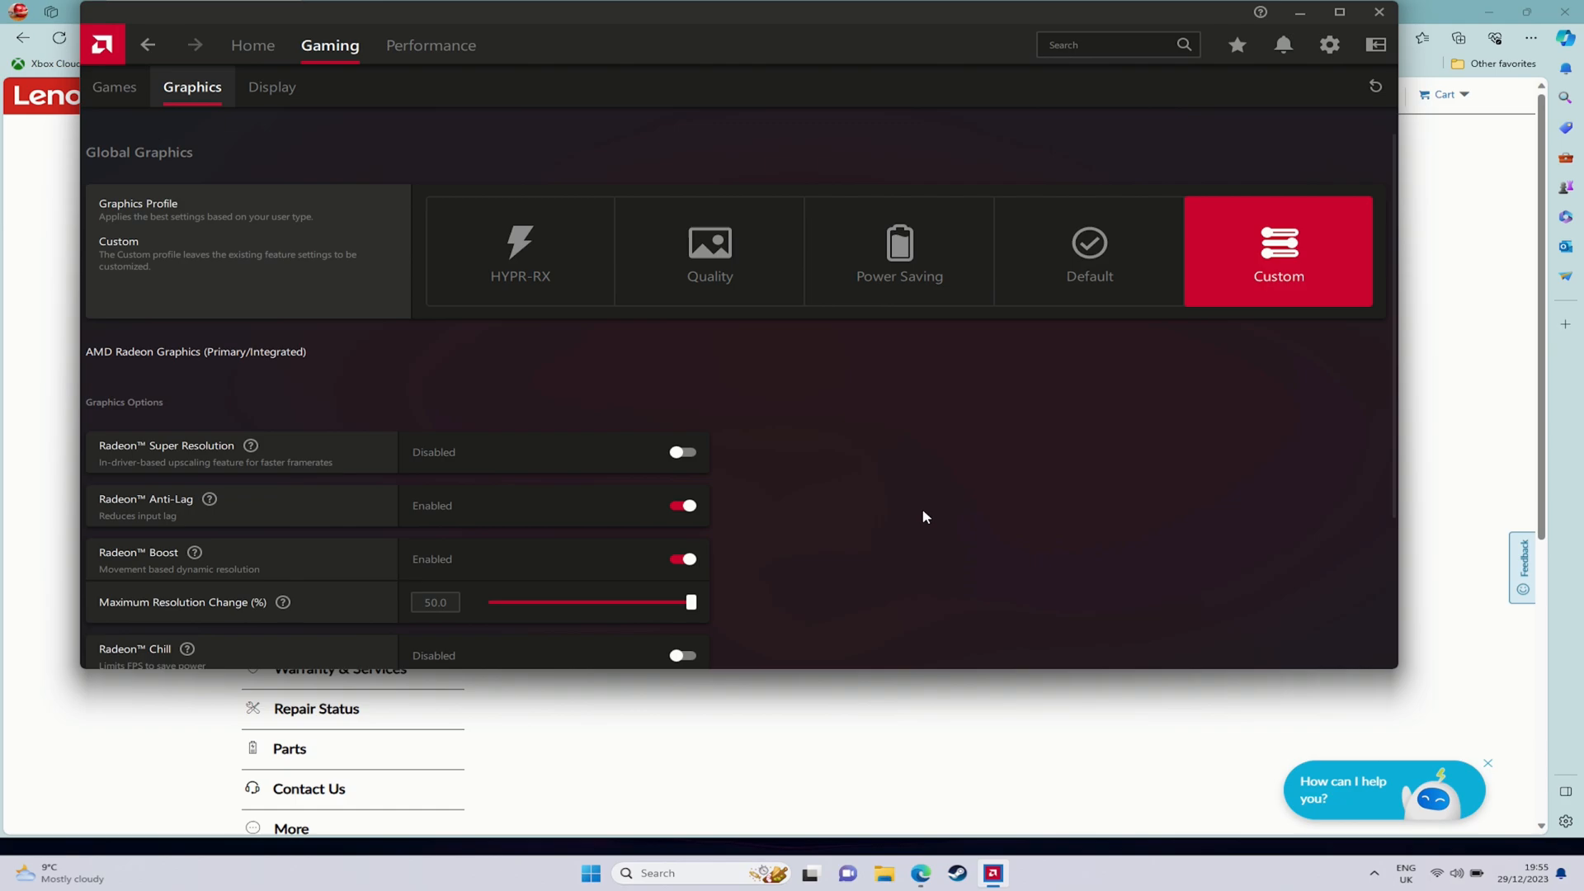
mouse_move(716, 531)
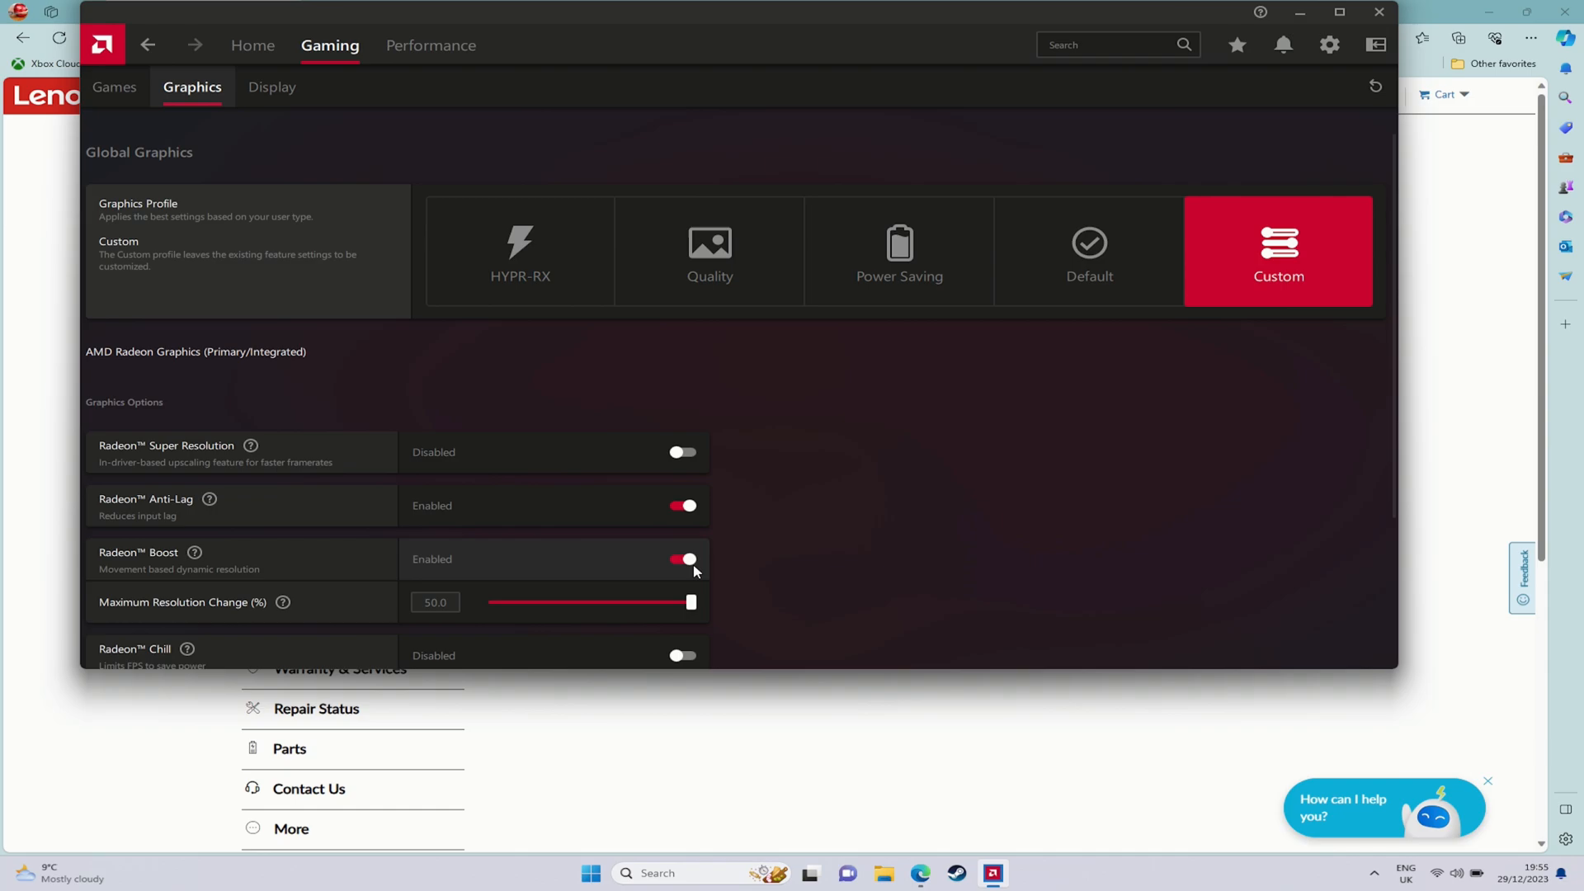
Step: Turn Radeon Boost off and toggle Radeon Image Sharpening on
click(683, 560)
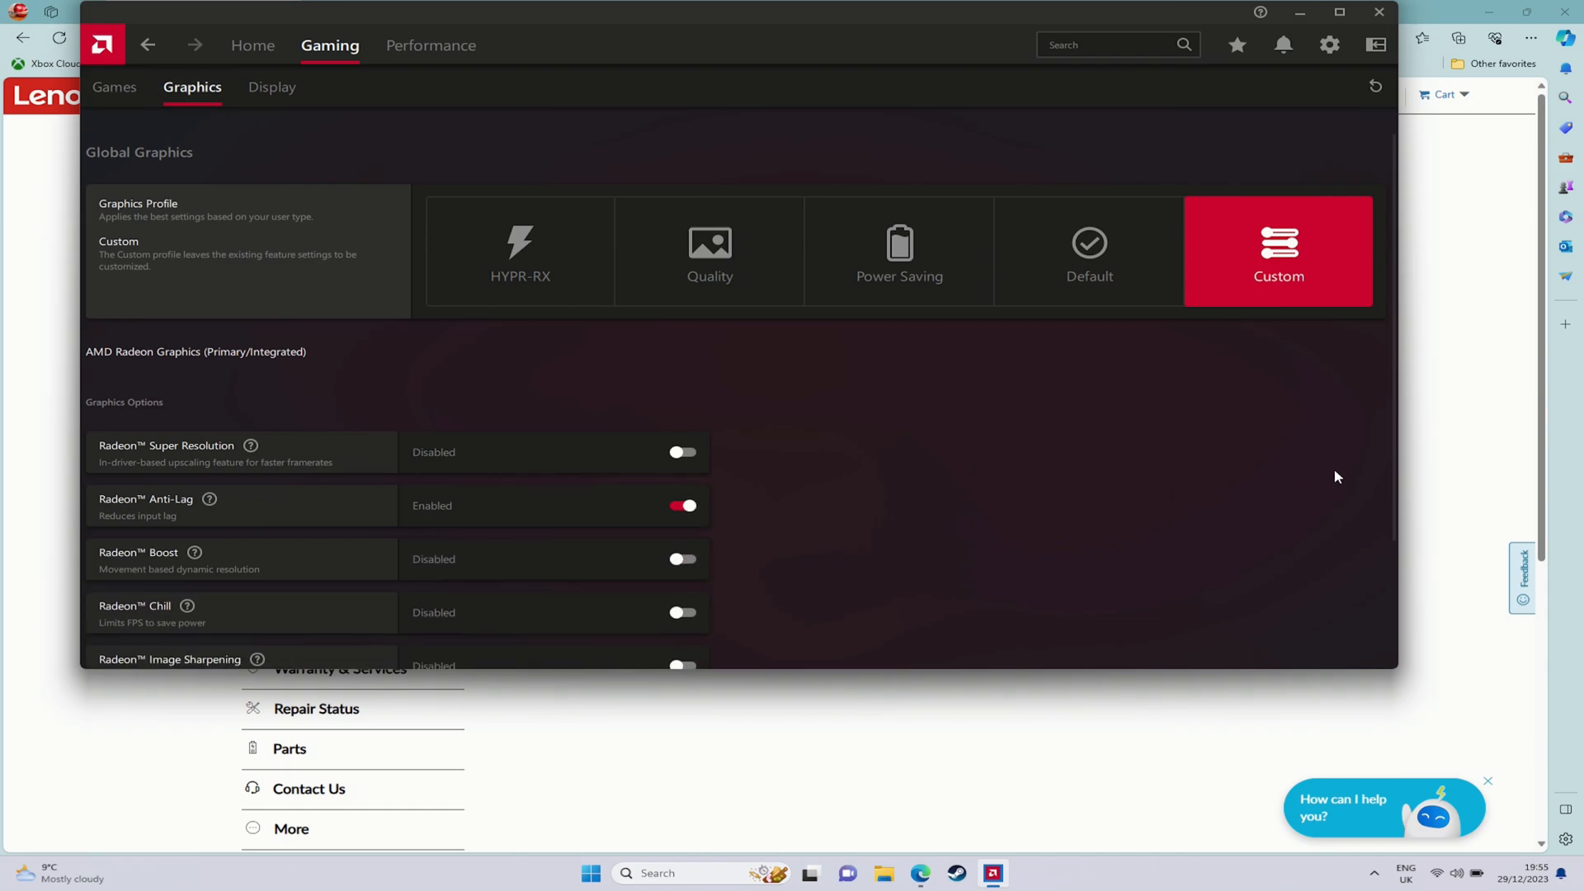
scroll(down, 3)
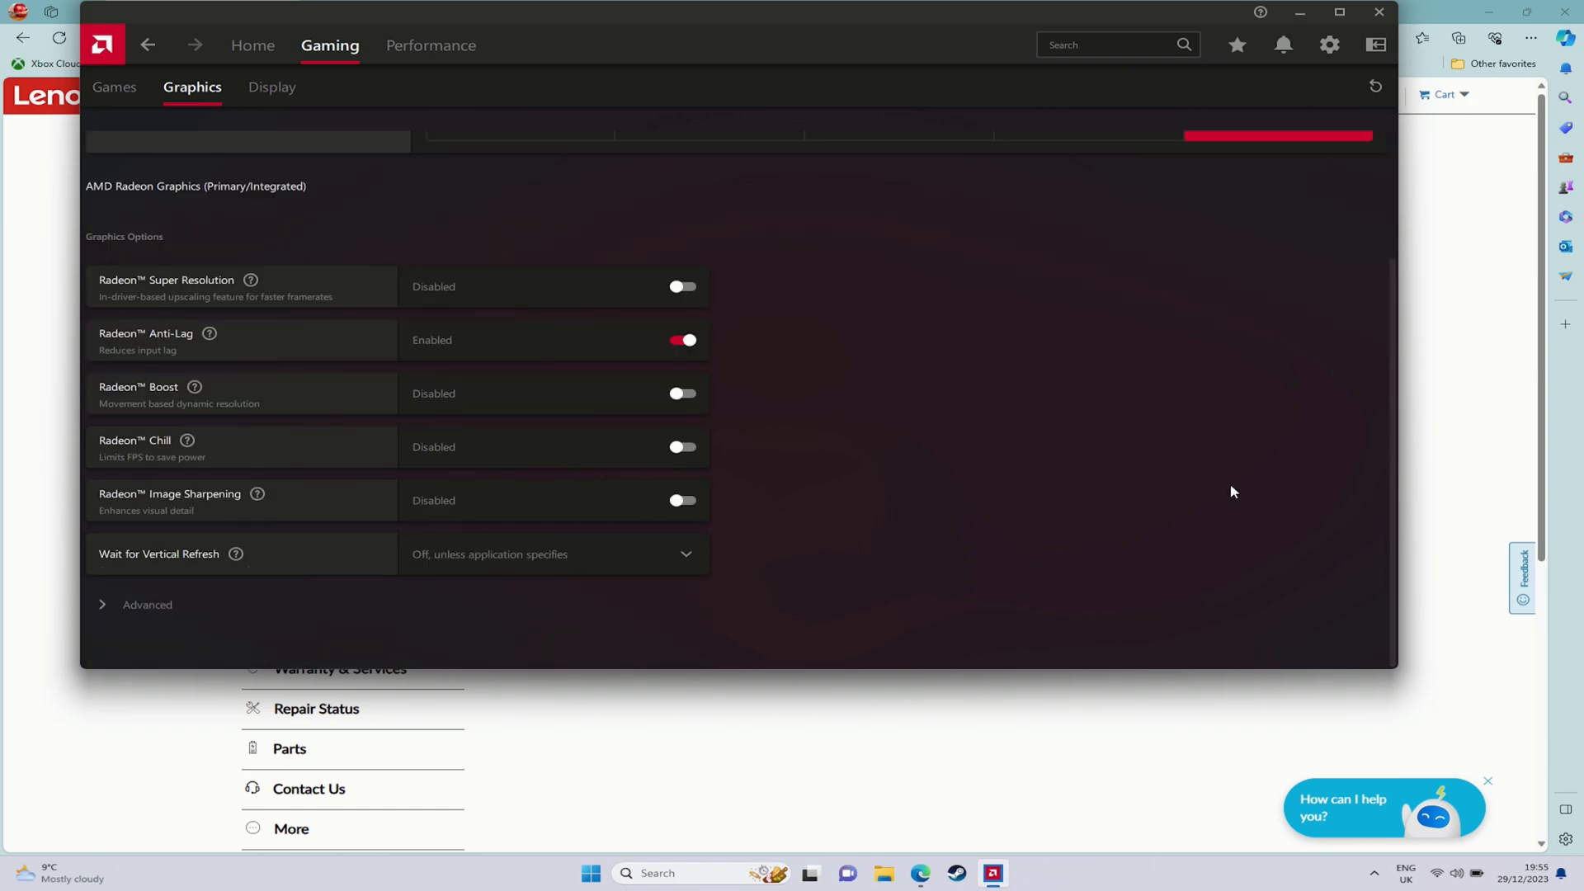
mouse_move(679, 508)
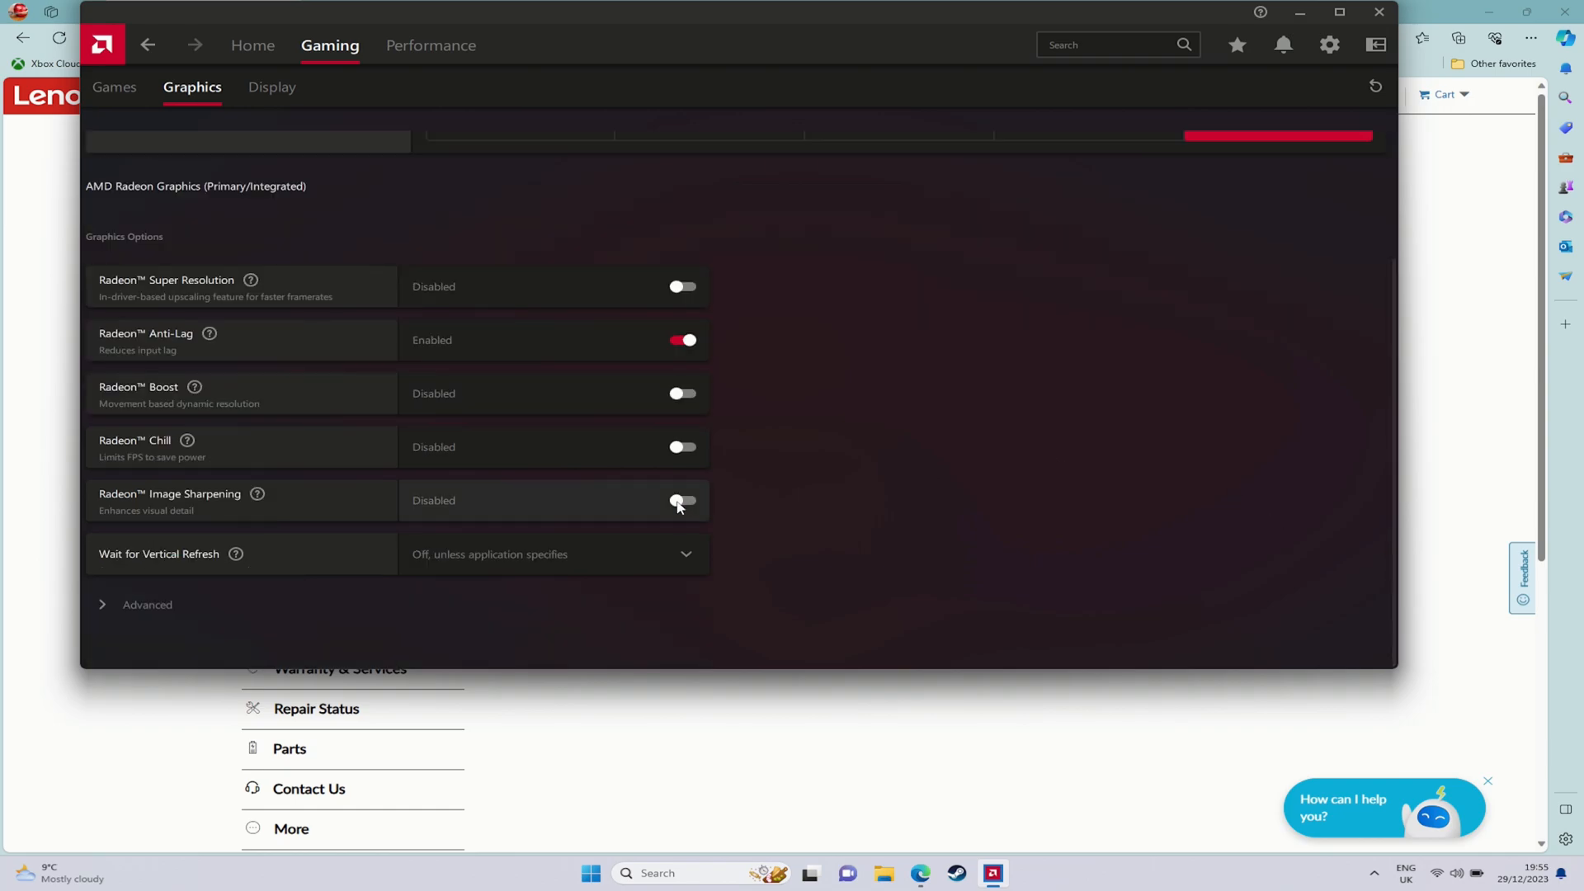
click(682, 502)
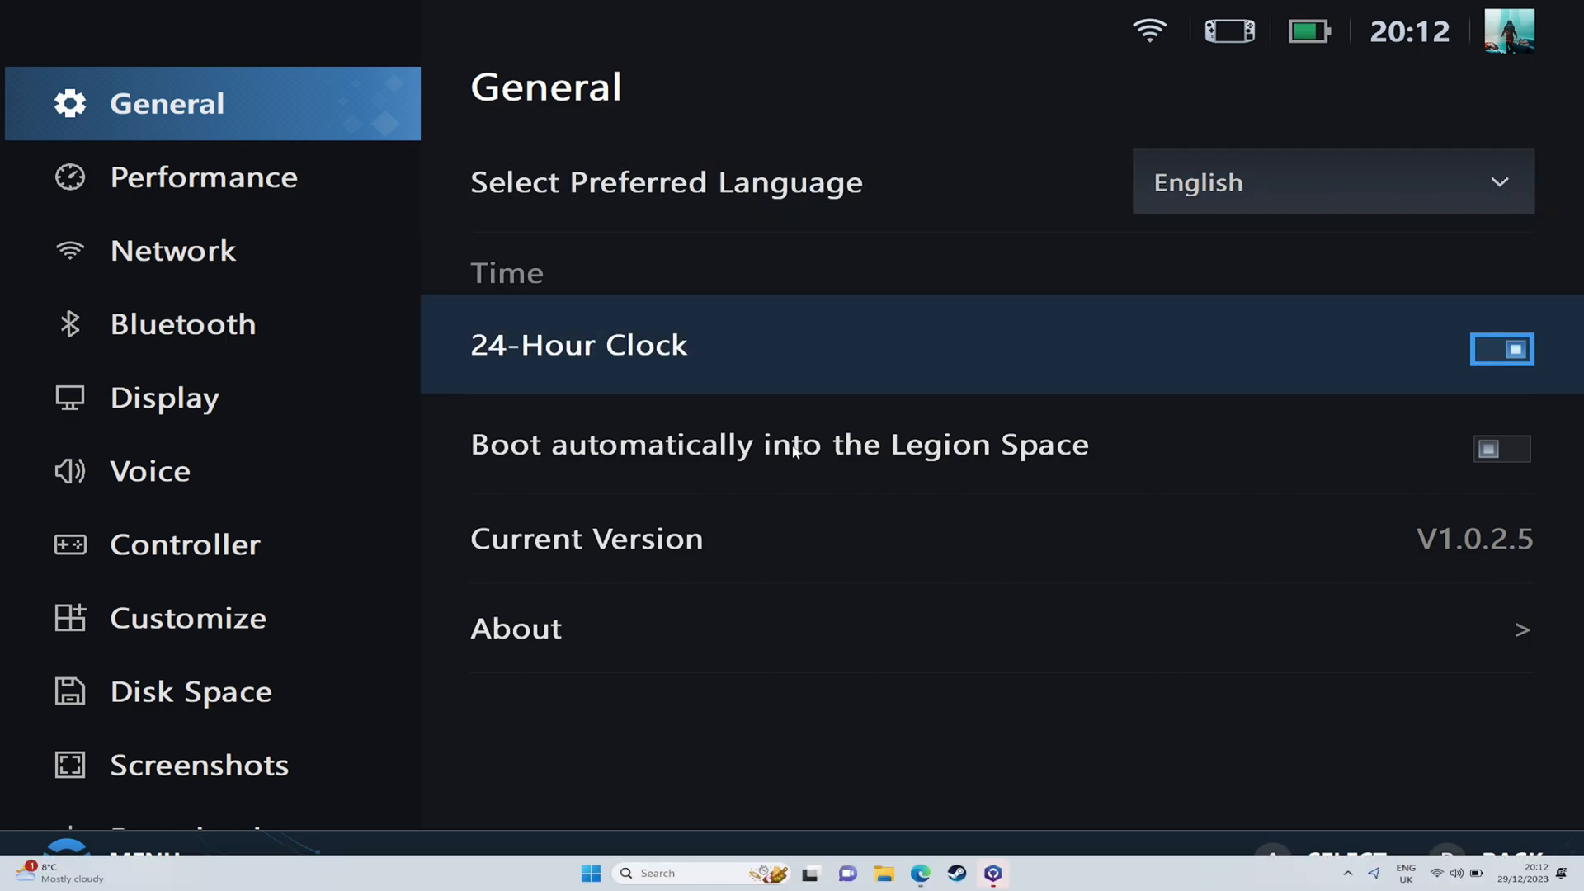
Step: Review the Performance, Network, Voice and Controller pages, then return to the Legion Space home screen
click(204, 176)
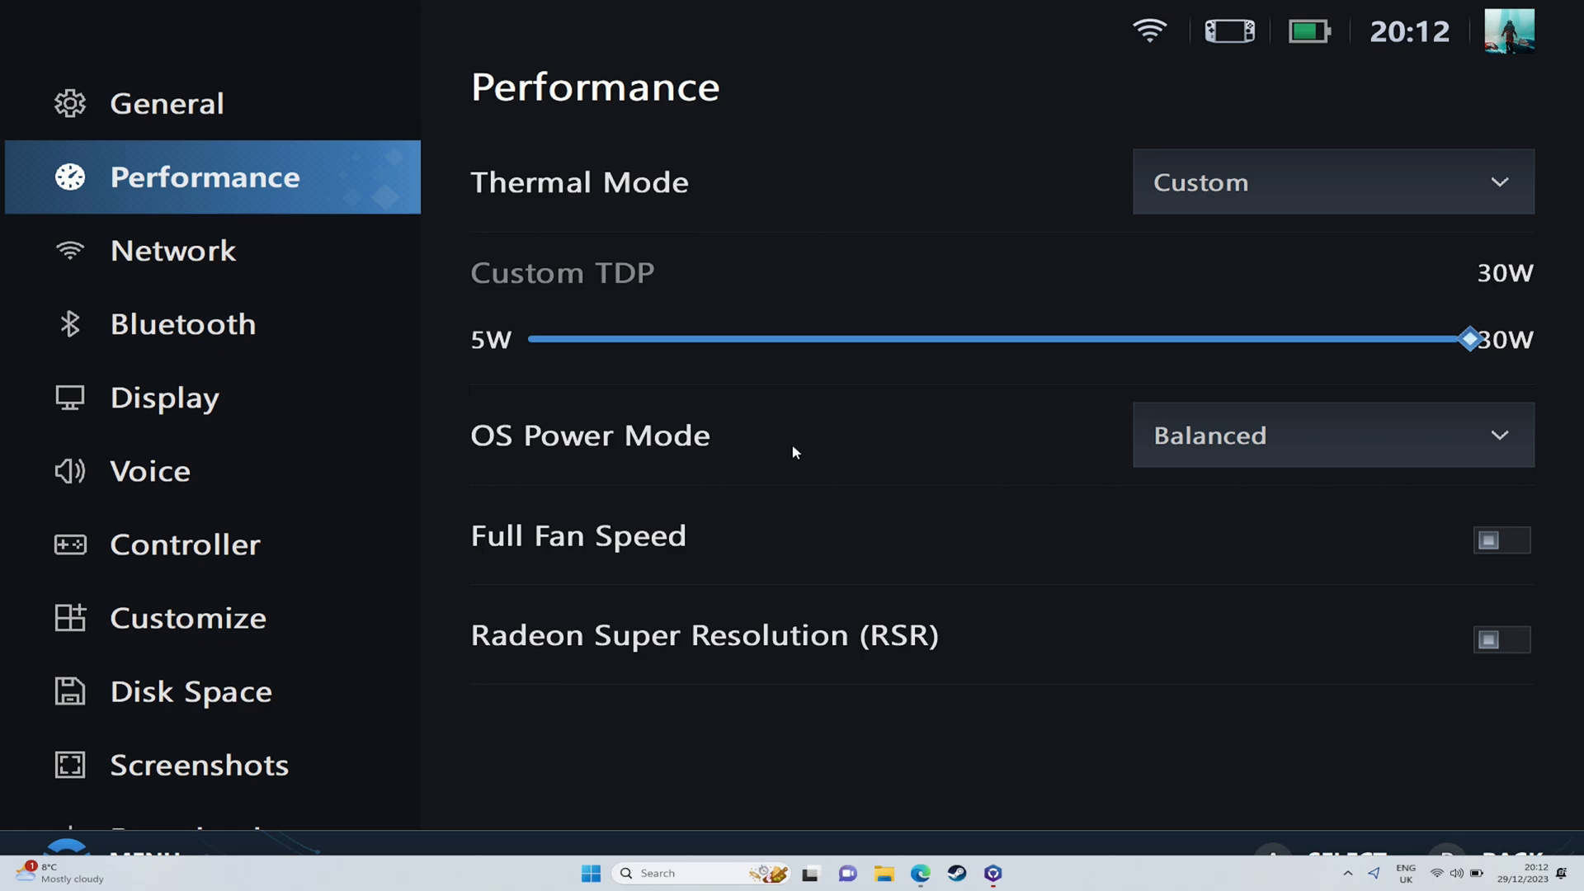
click(173, 251)
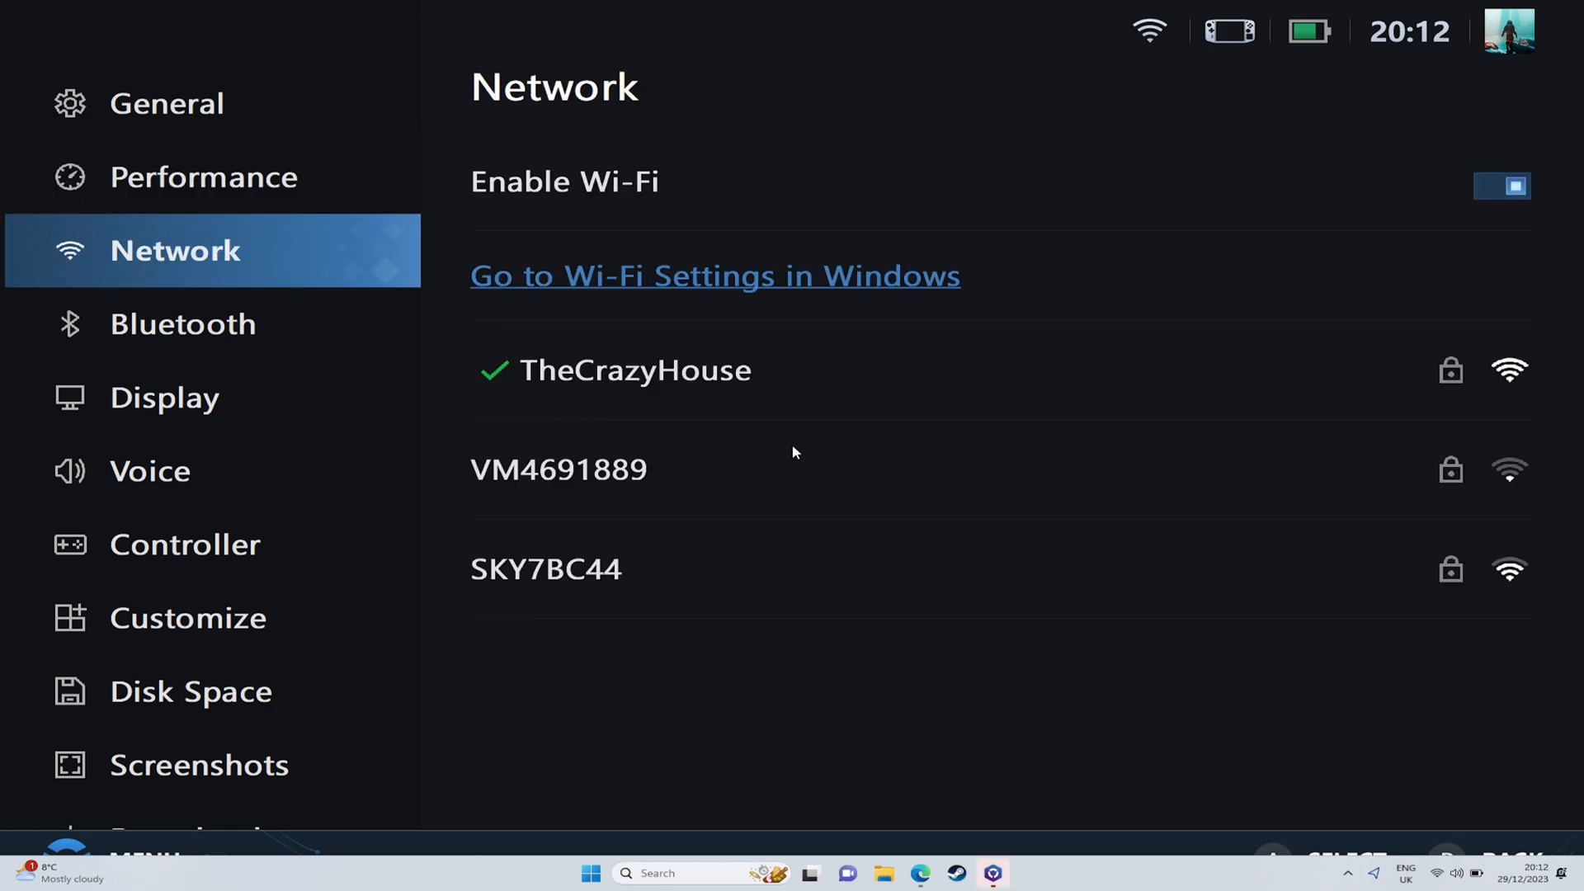
click(165, 397)
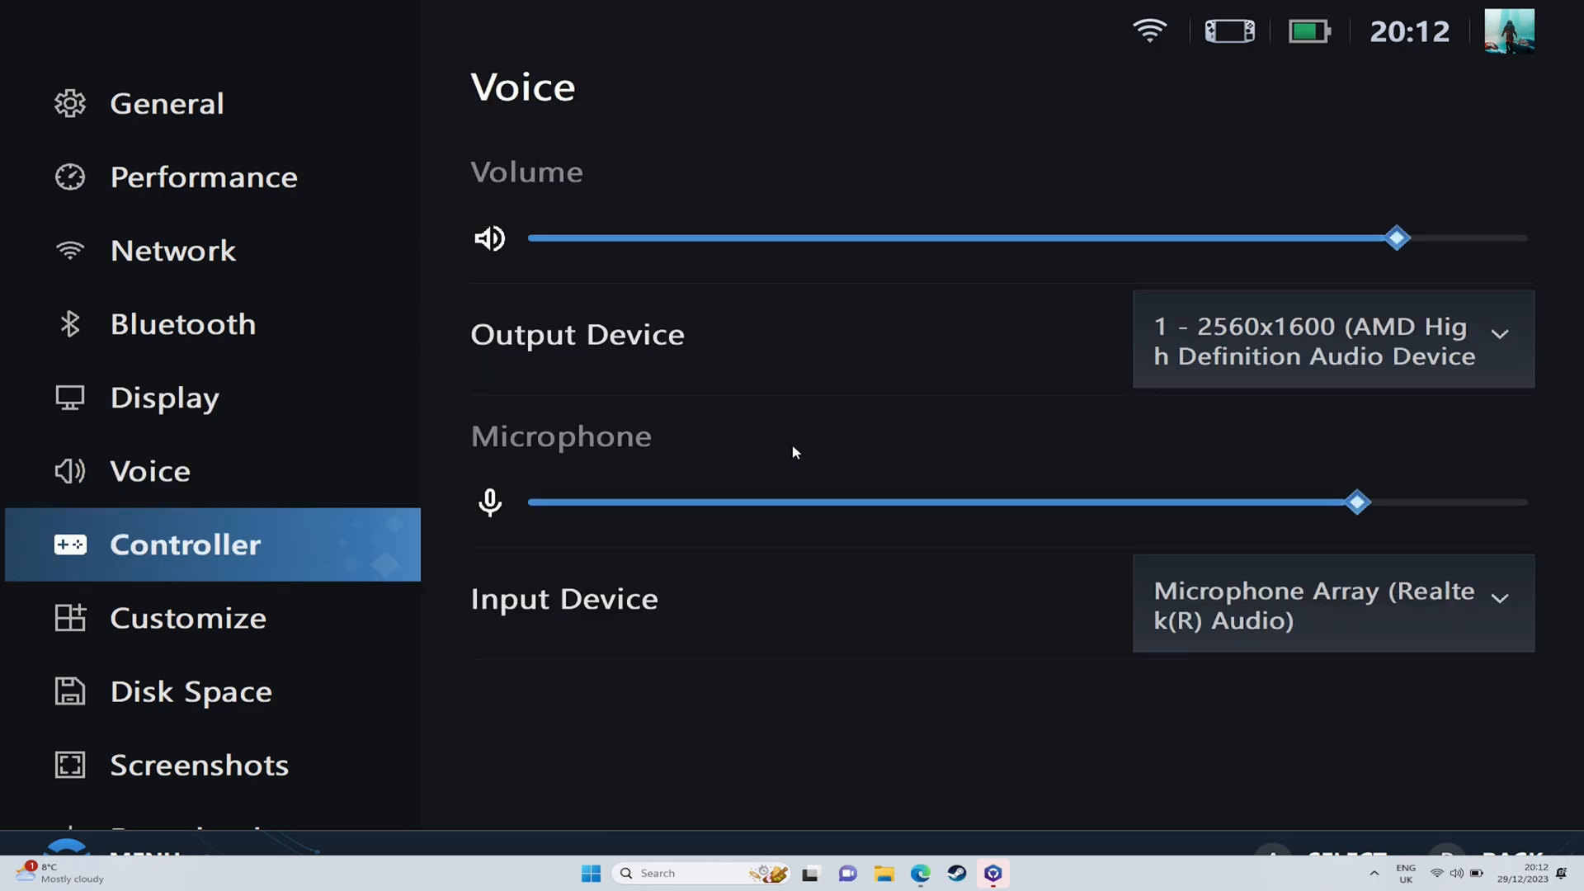
click(188, 617)
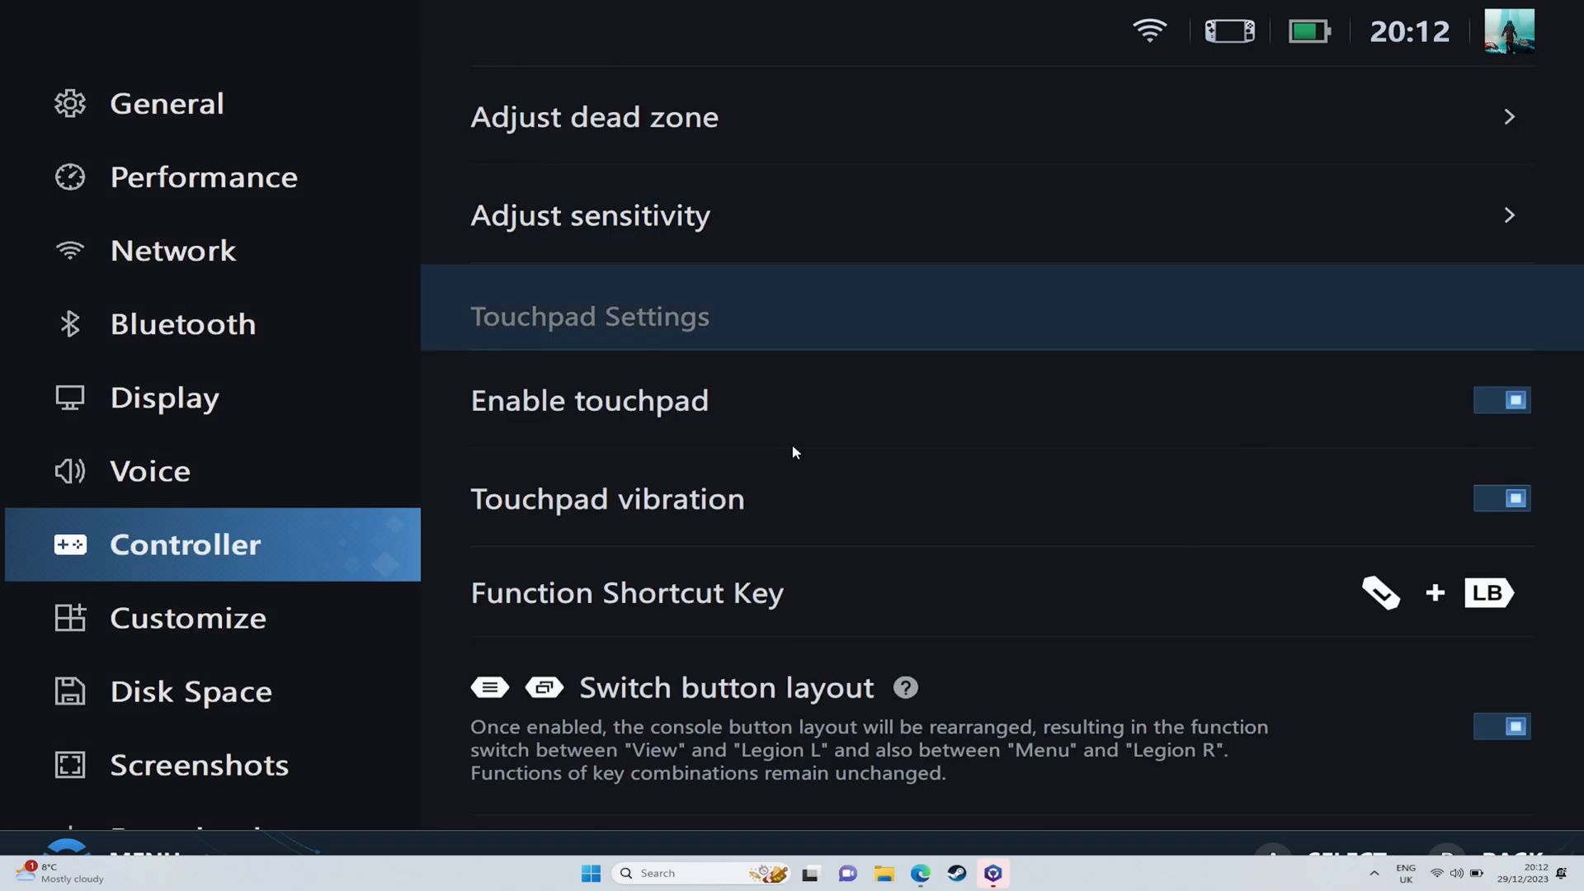
scroll(down, 3)
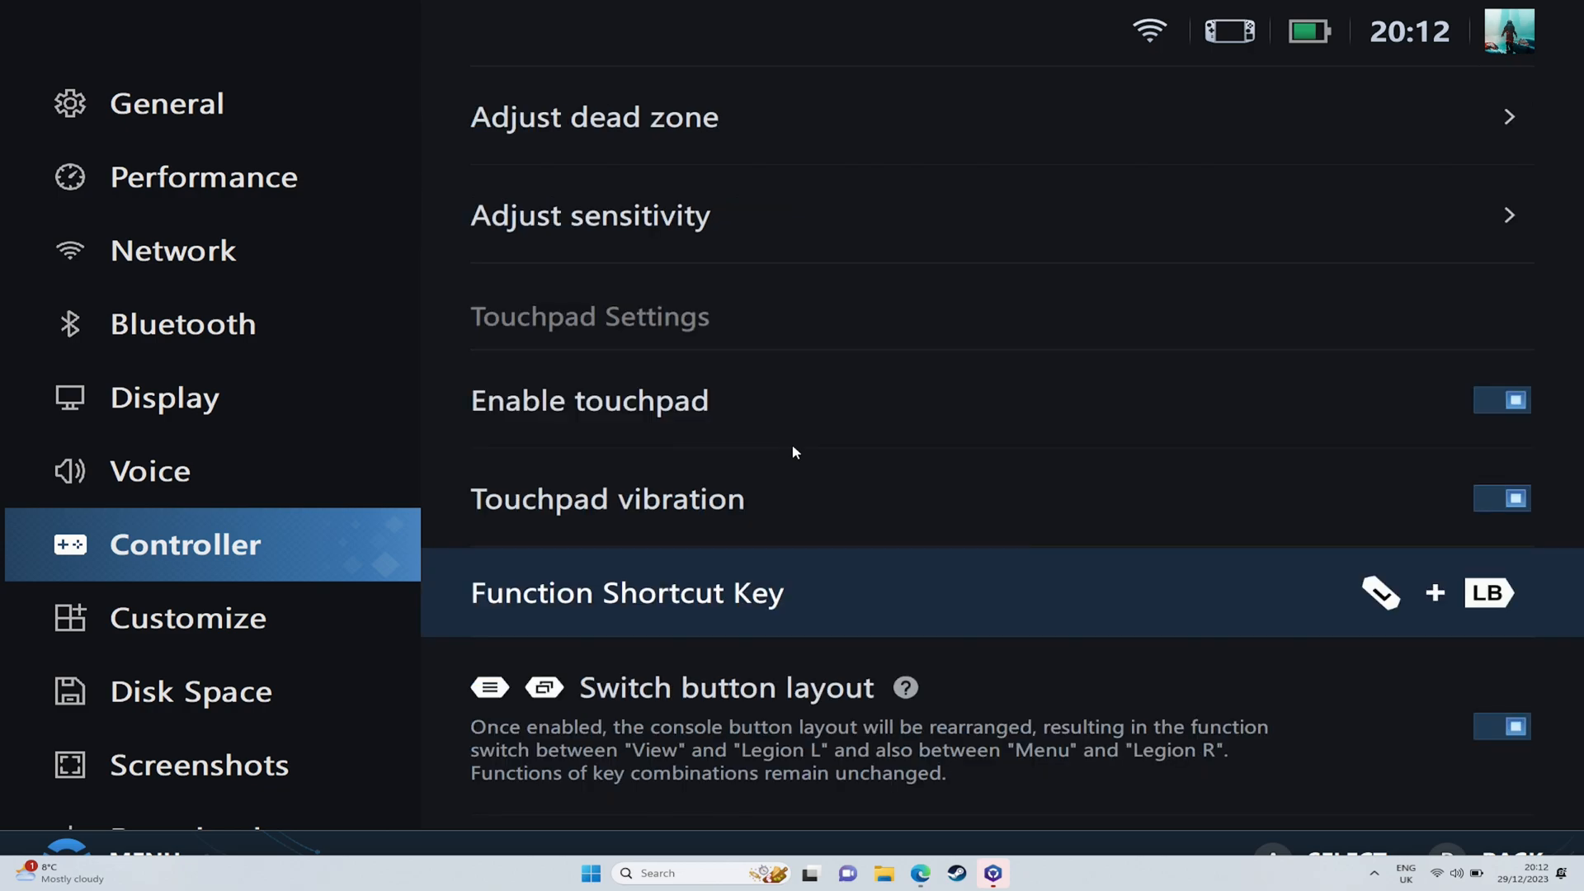
scroll(down, 3)
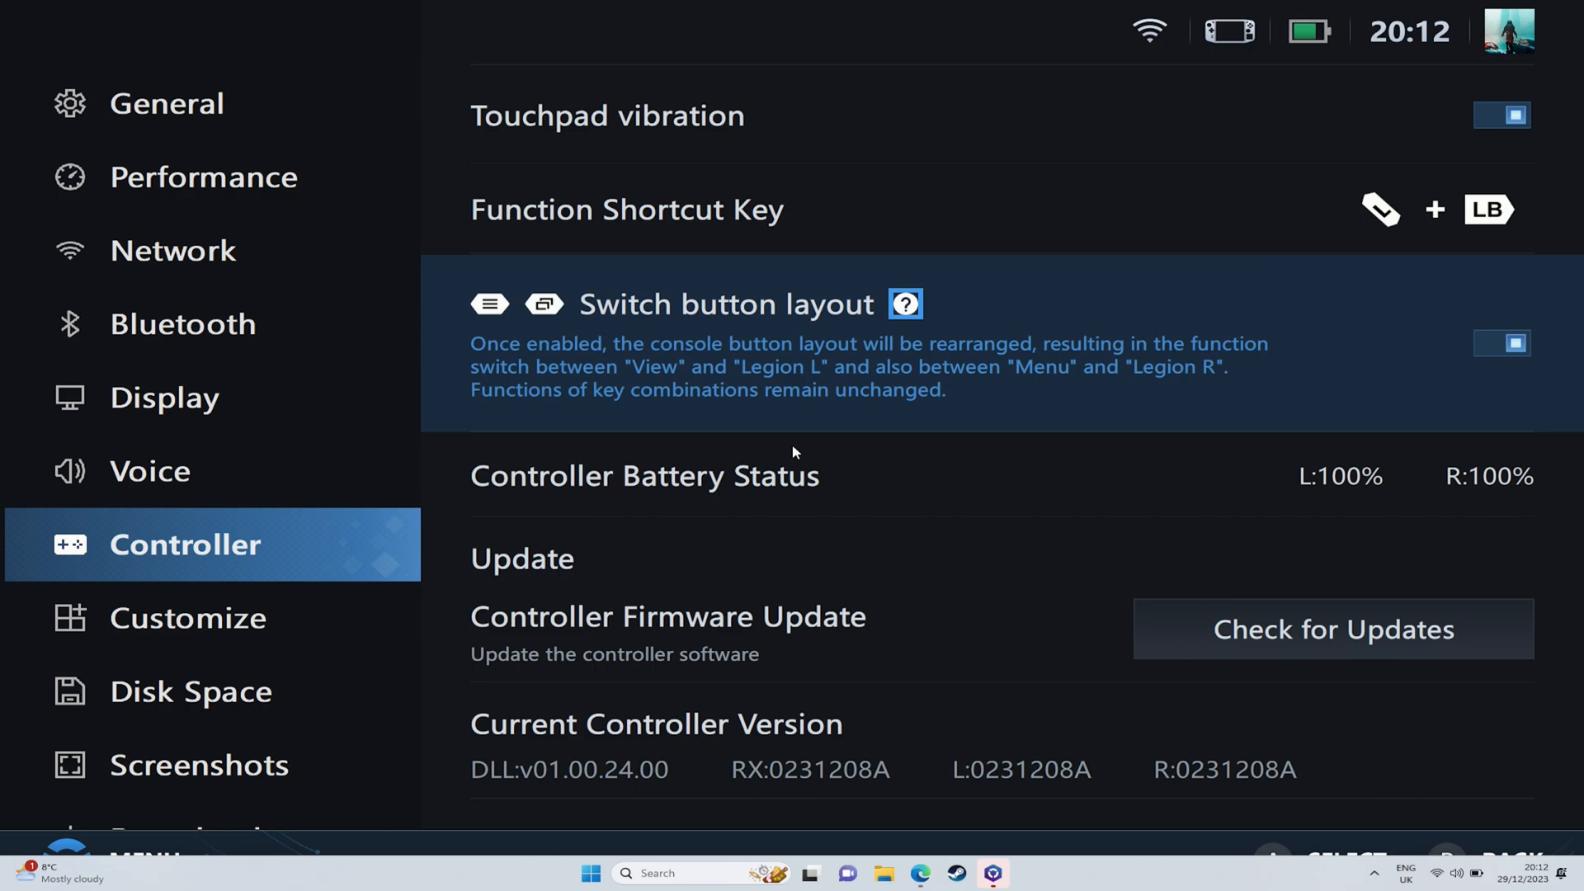
click(904, 304)
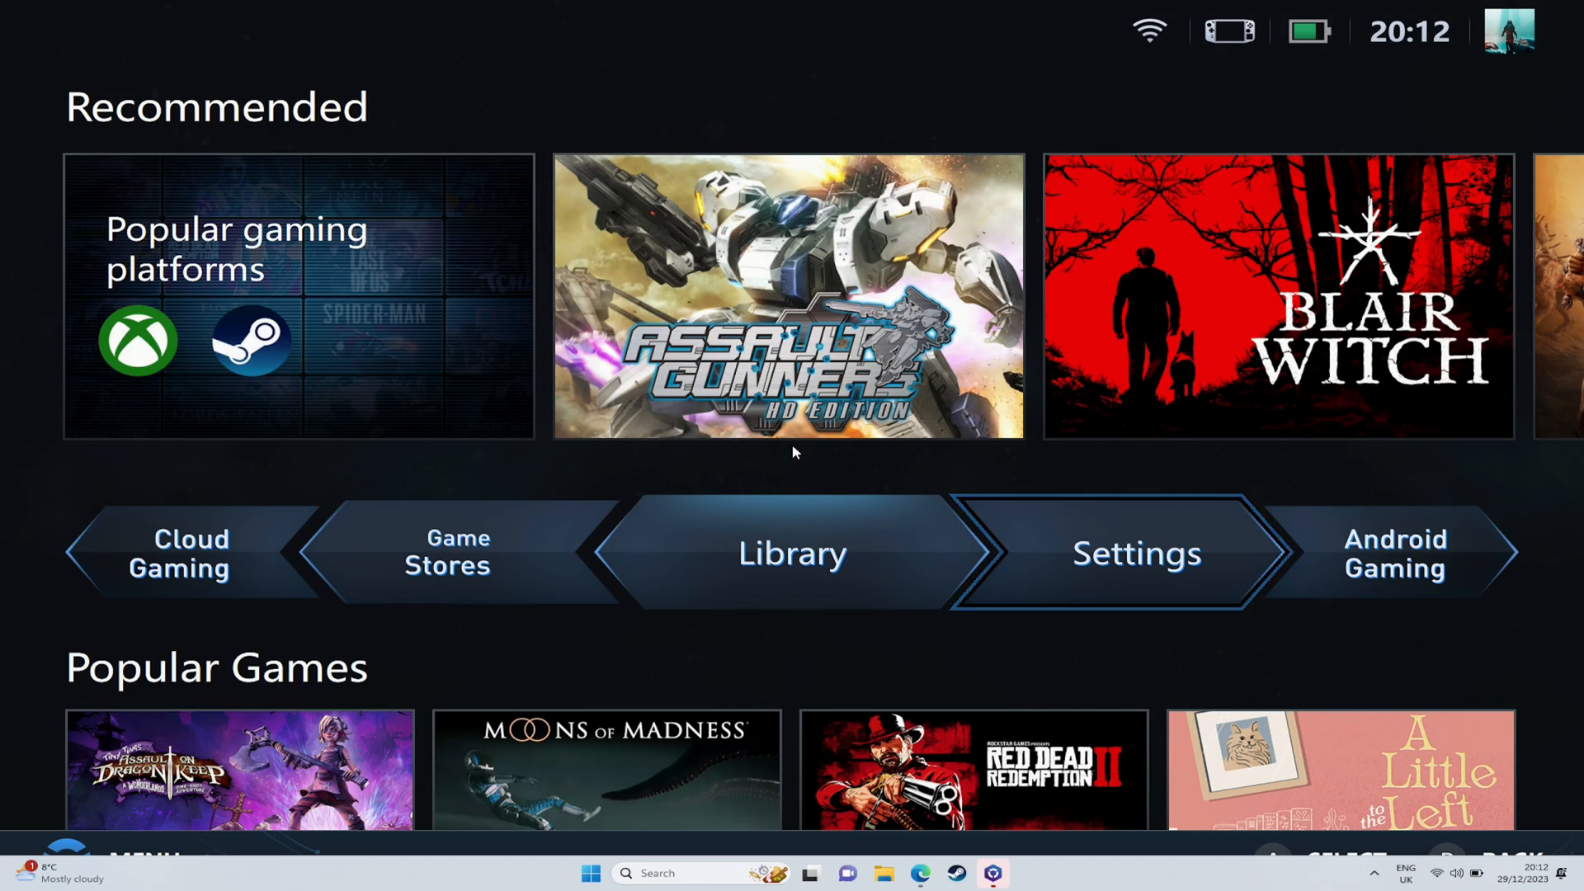
Step: Show the Help section of the Legion Space quick settings panel
scroll(down, 3)
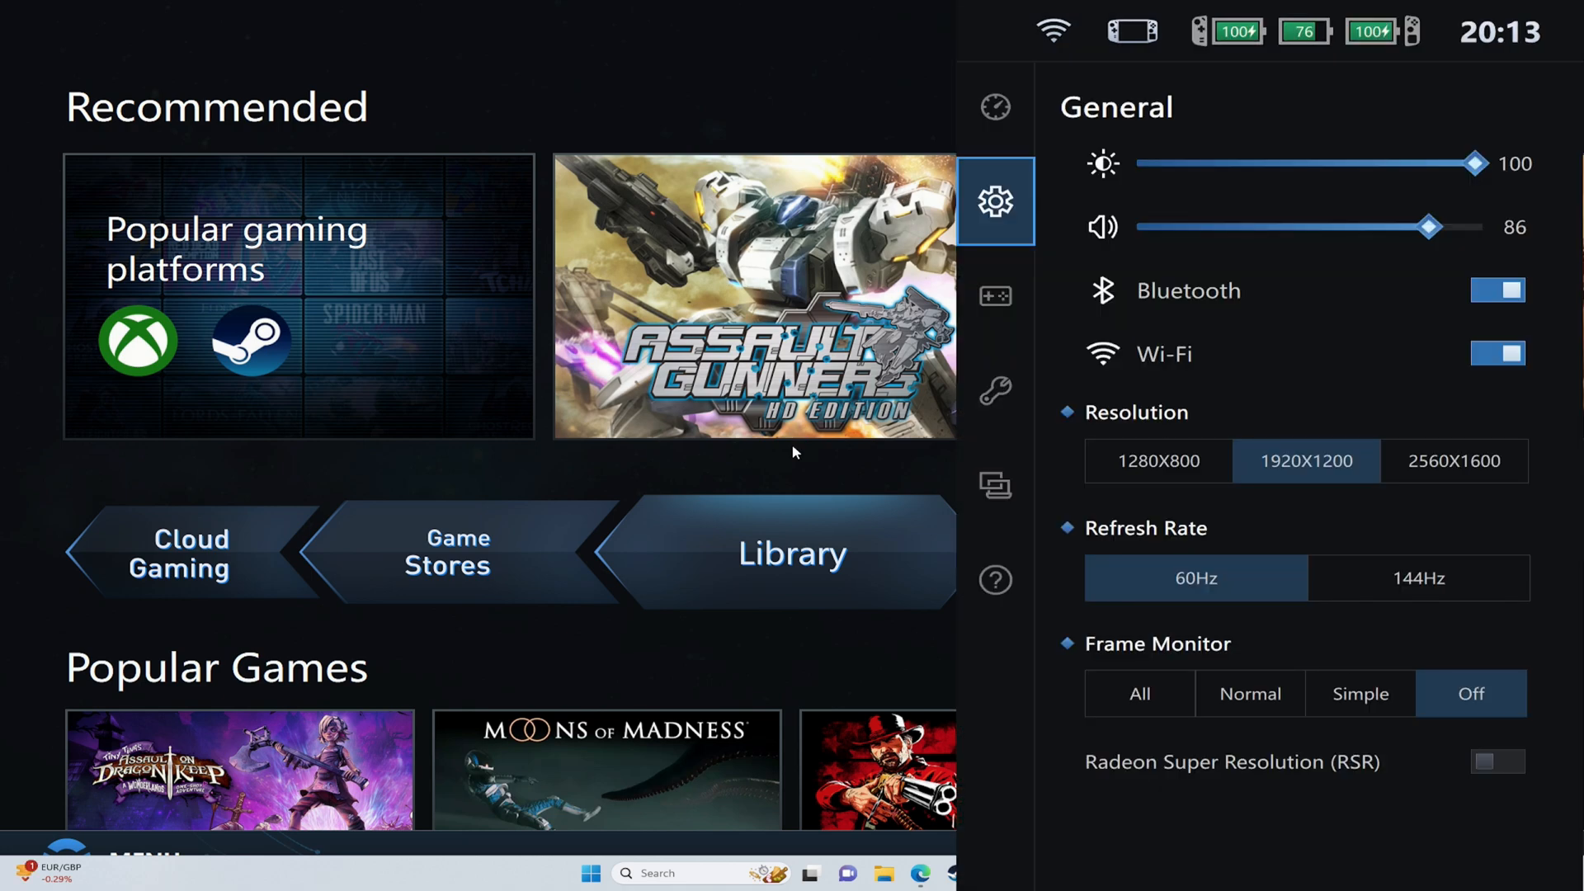
click(995, 581)
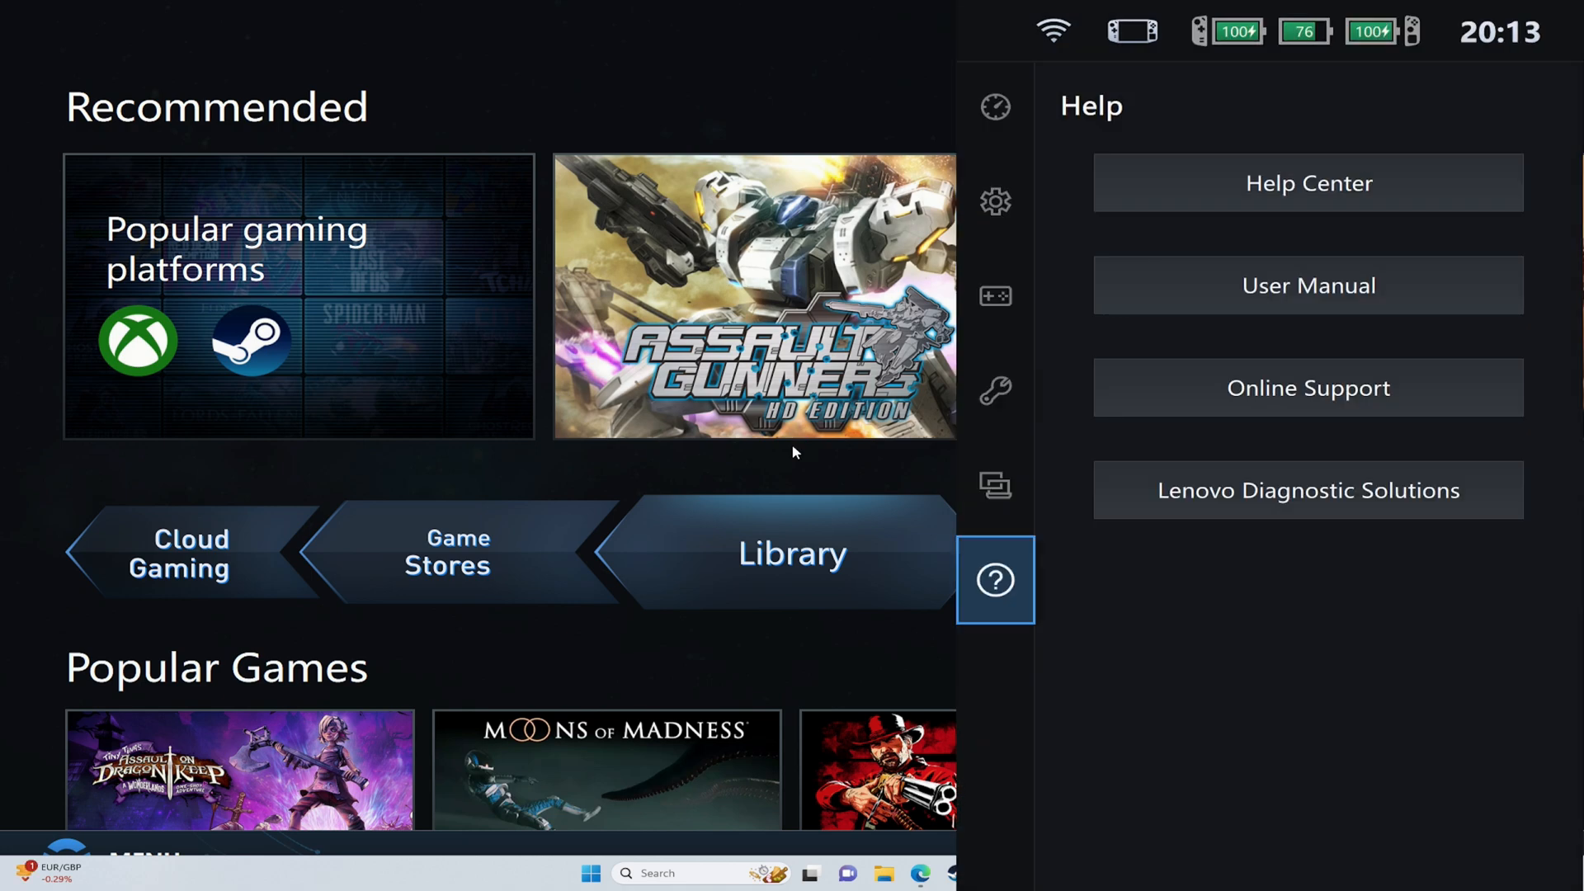